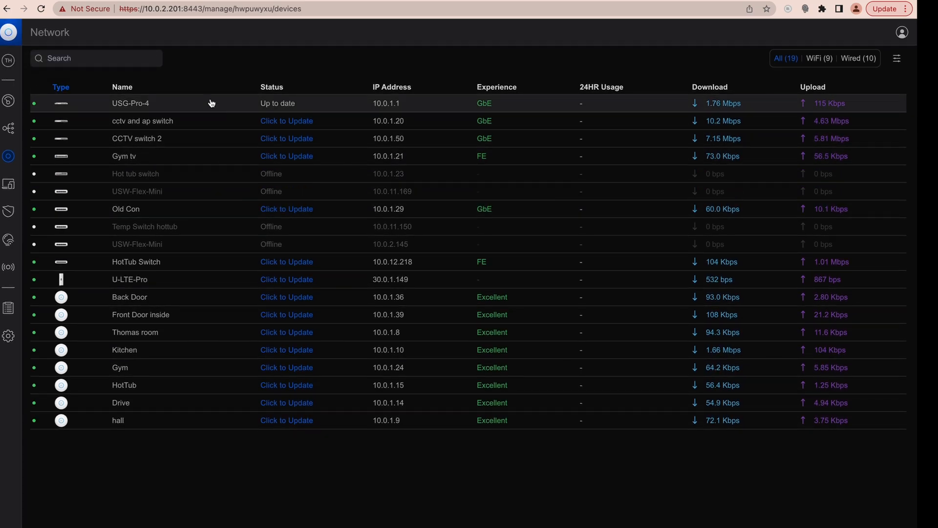
mouse_move(207, 119)
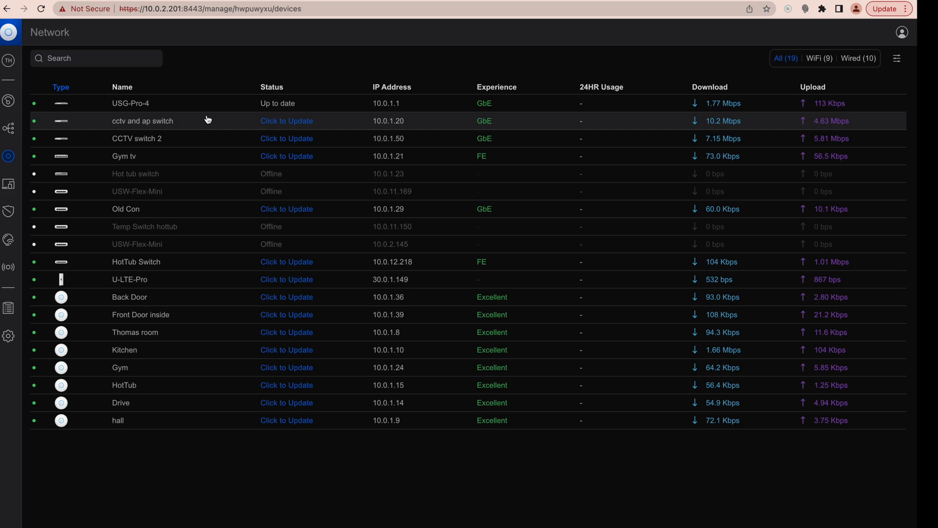
mouse_move(182, 106)
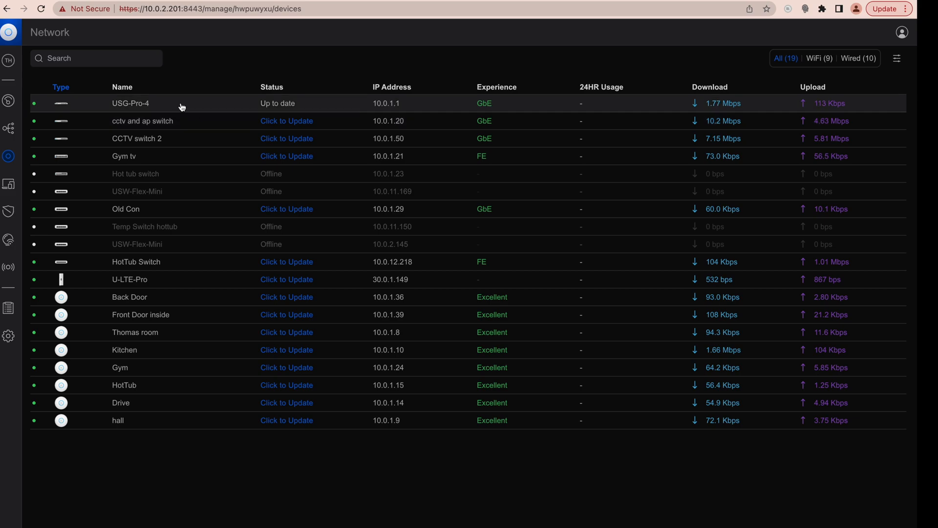
mouse_move(209, 109)
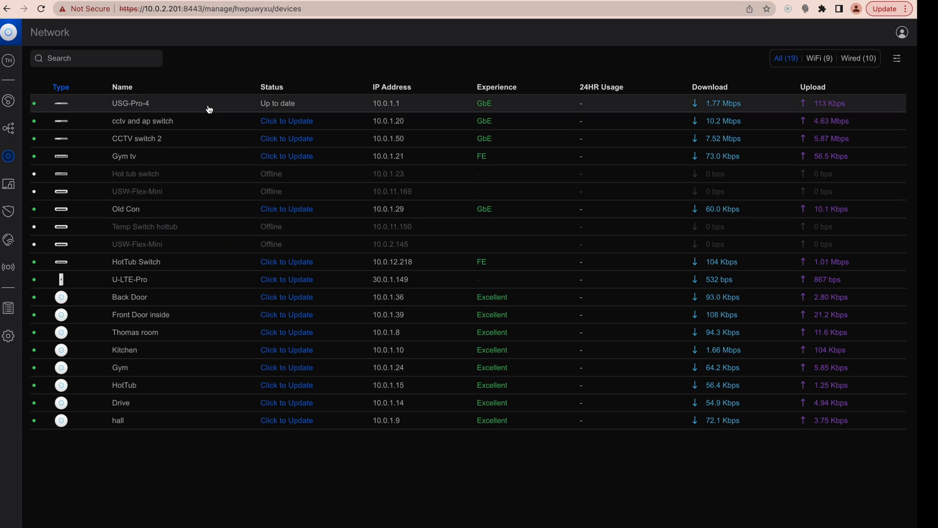
mouse_move(197, 125)
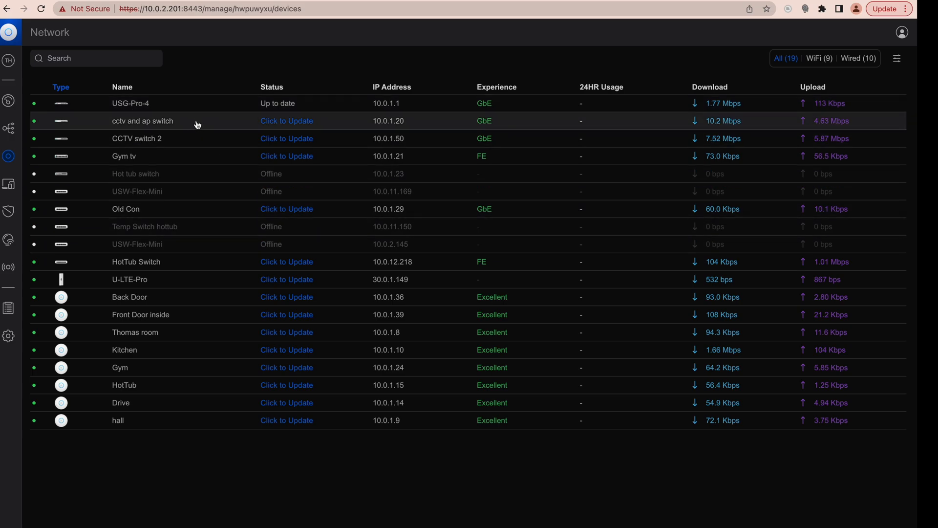
mouse_move(196, 138)
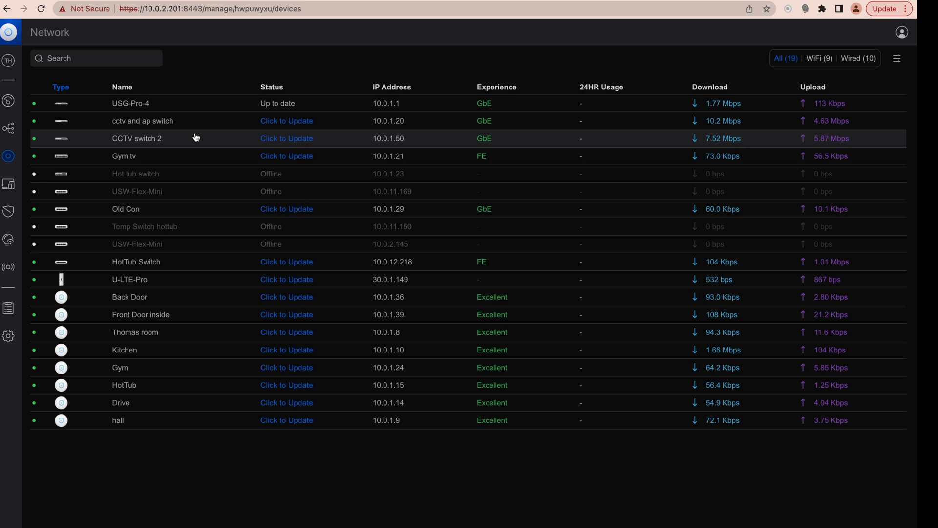
Step: Switch from the Devices table to the network topology map
left_click(9, 128)
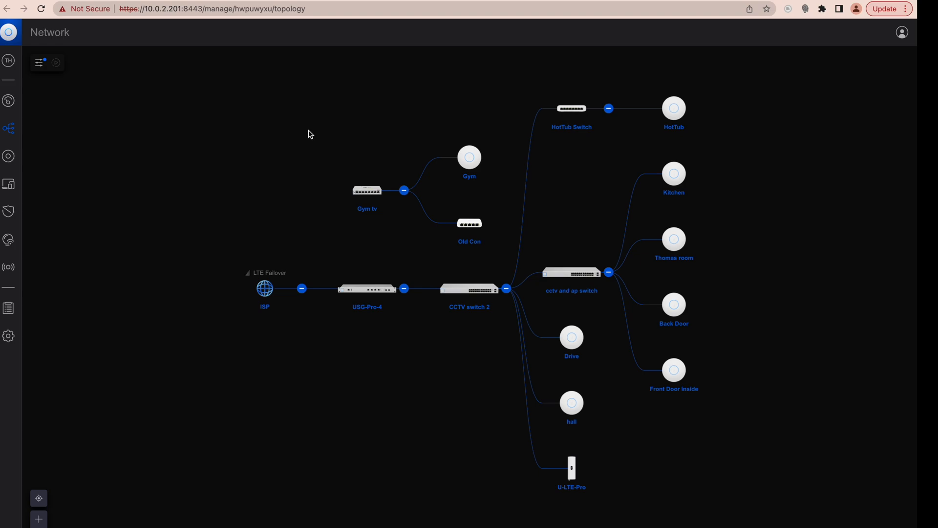
mouse_move(394, 341)
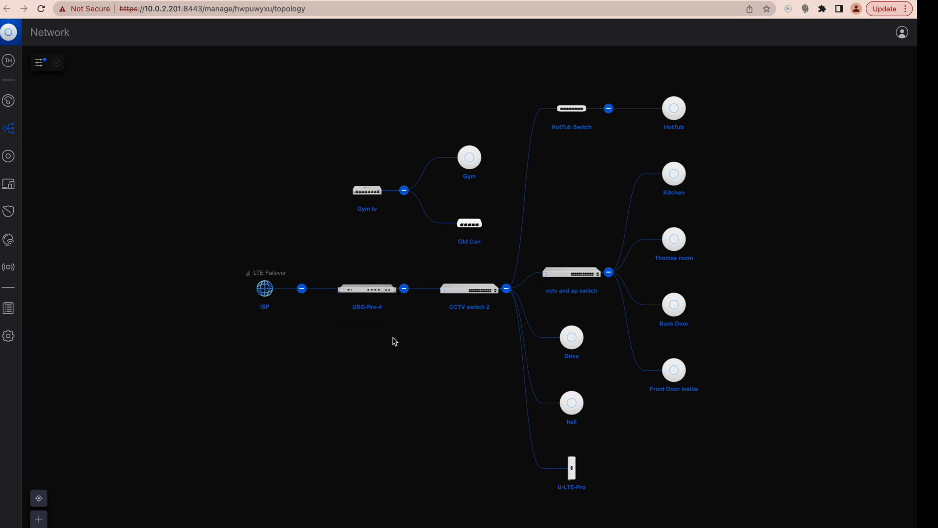
mouse_move(427, 312)
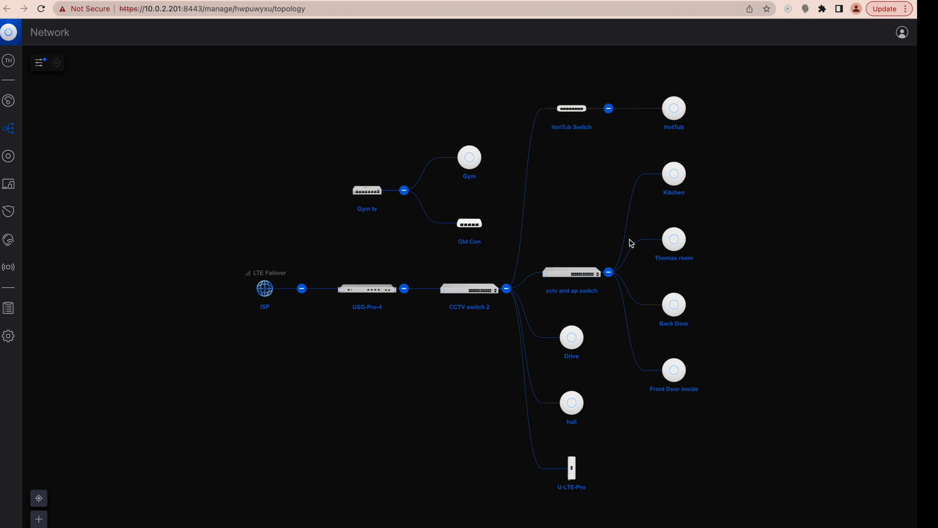
Step: Select the U-LTE-Pro node on the map and bring up its details panel
left_click(570, 468)
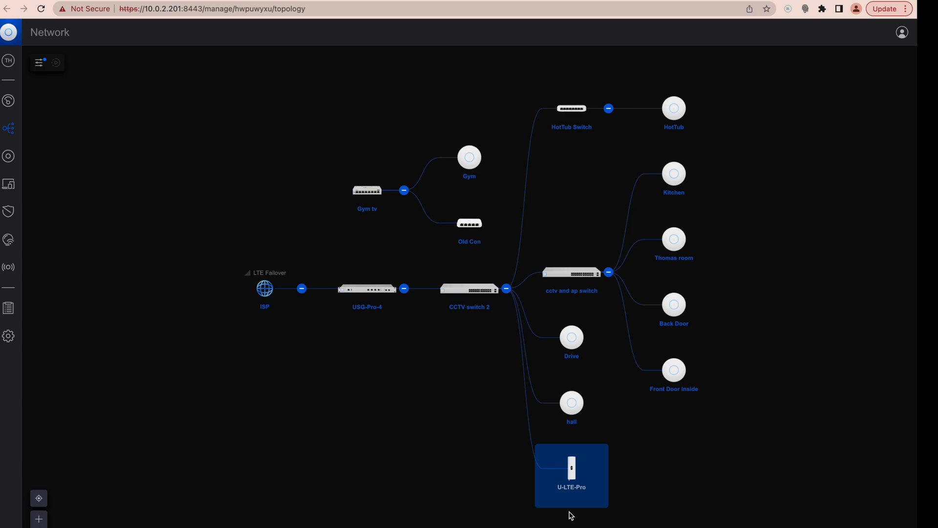
mouse_move(578, 495)
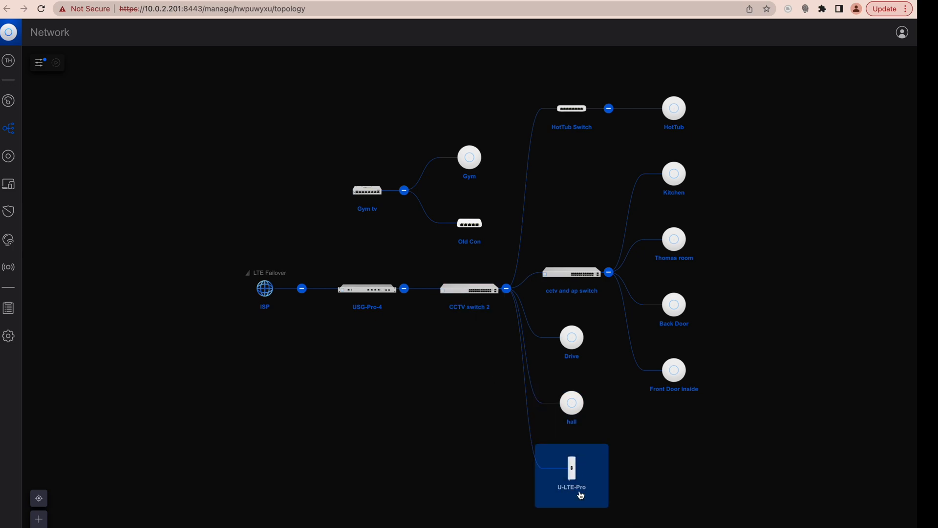
mouse_move(577, 490)
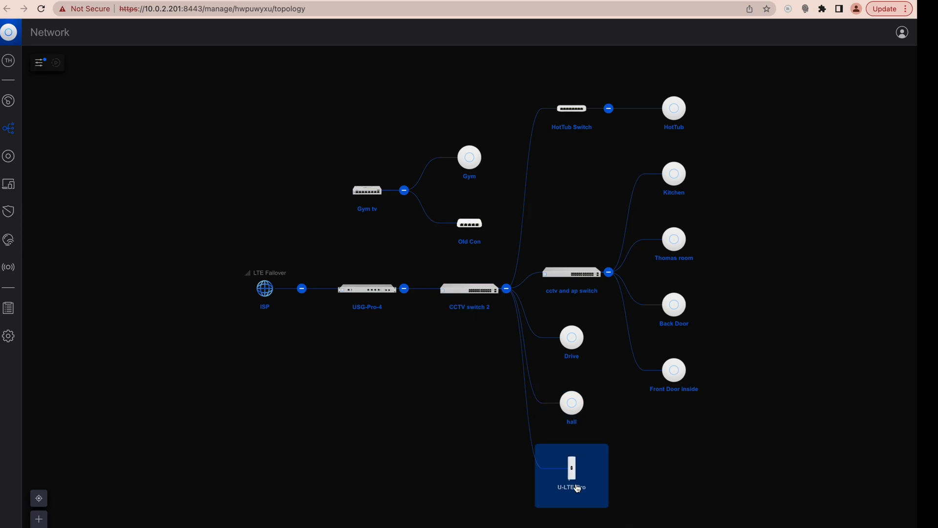
left_click(571, 468)
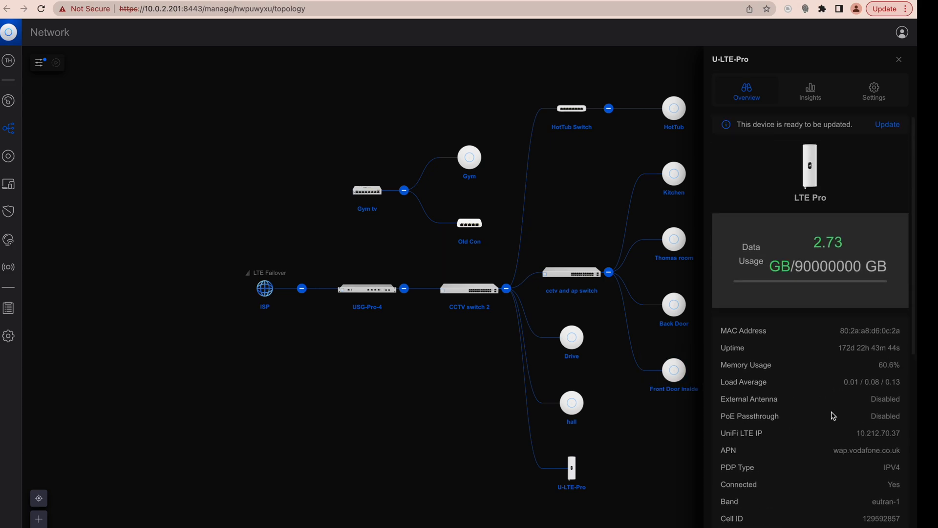
mouse_move(899, 60)
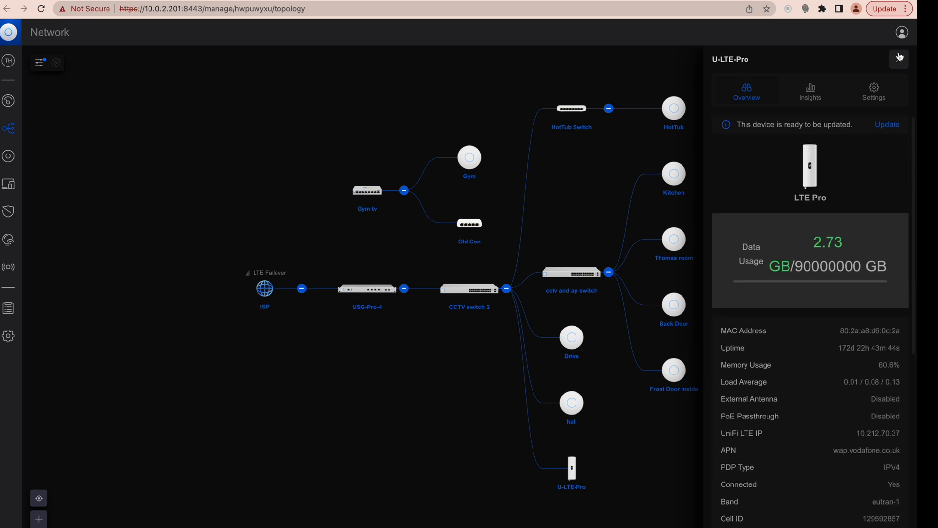
mouse_move(796, 270)
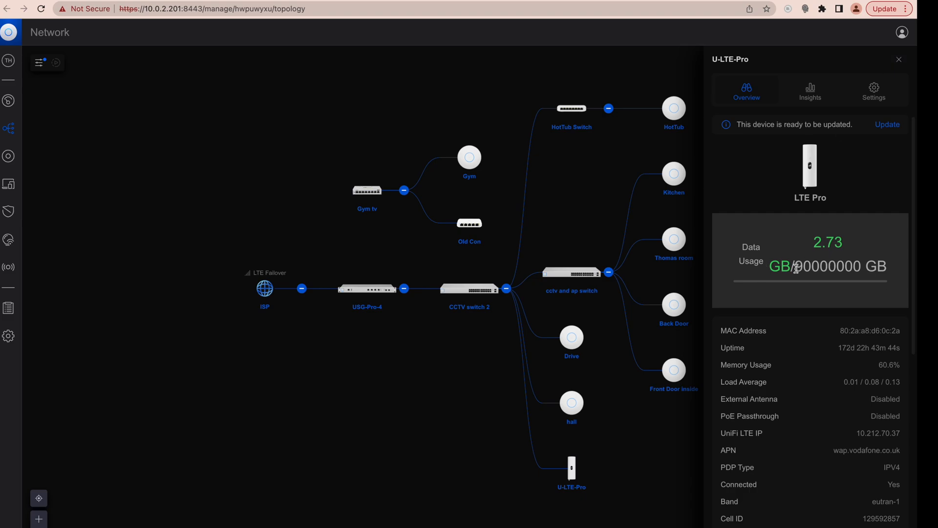
Step: Highlight the 90000000 GB data cap, then close the U-LTE-Pro panel
double_click(829, 266)
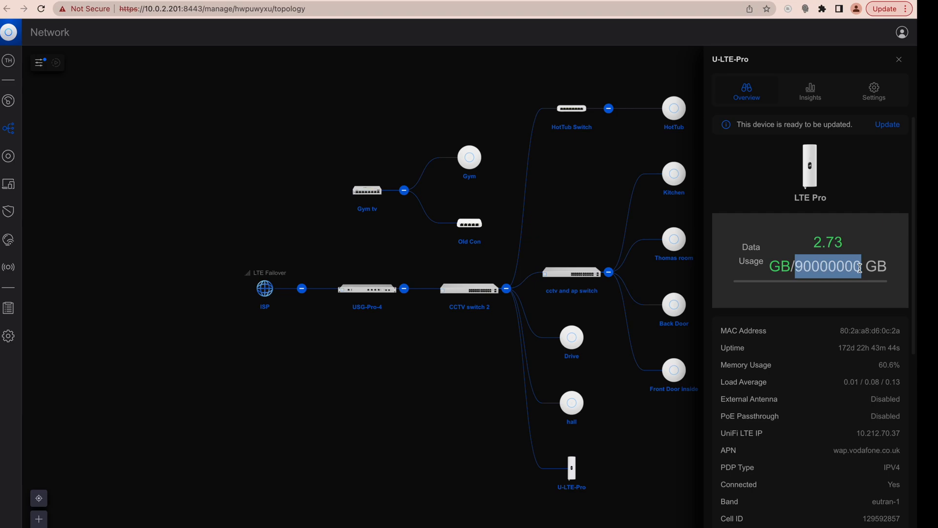
mouse_move(907, 58)
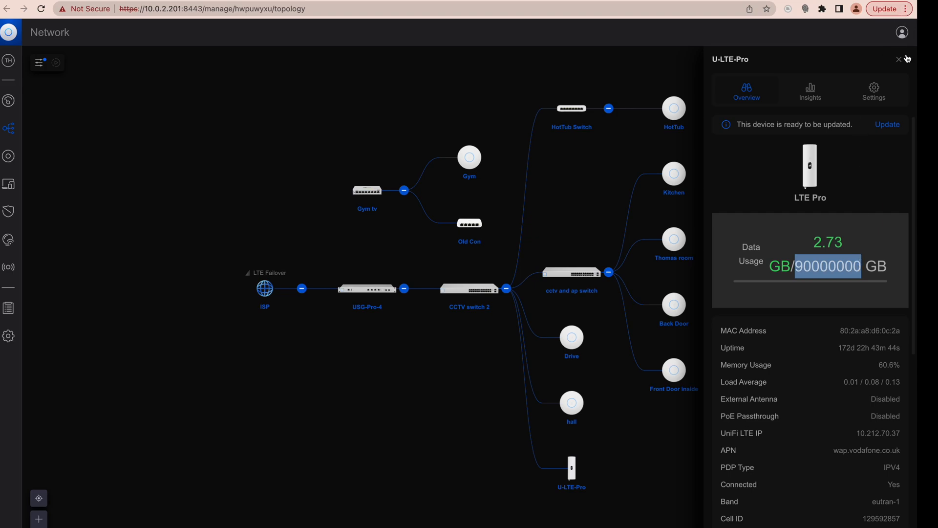
left_click(898, 59)
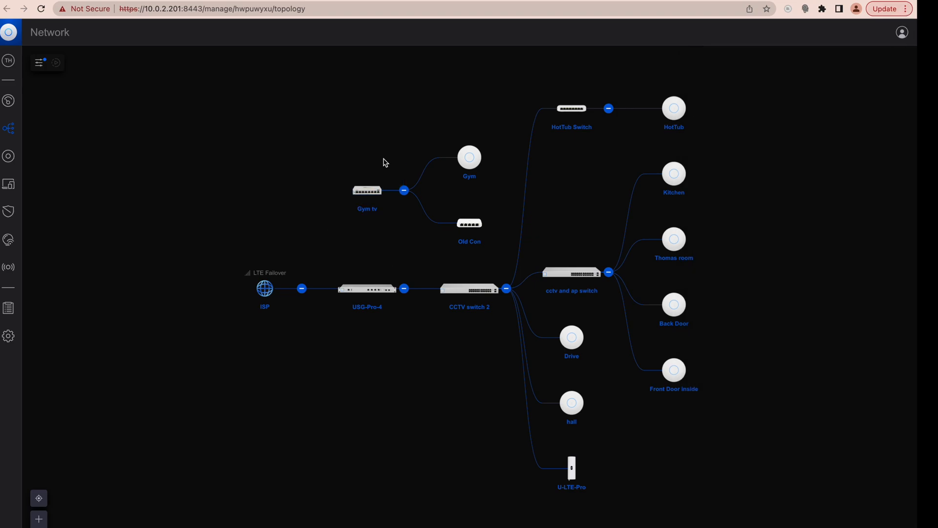
mouse_move(326, 226)
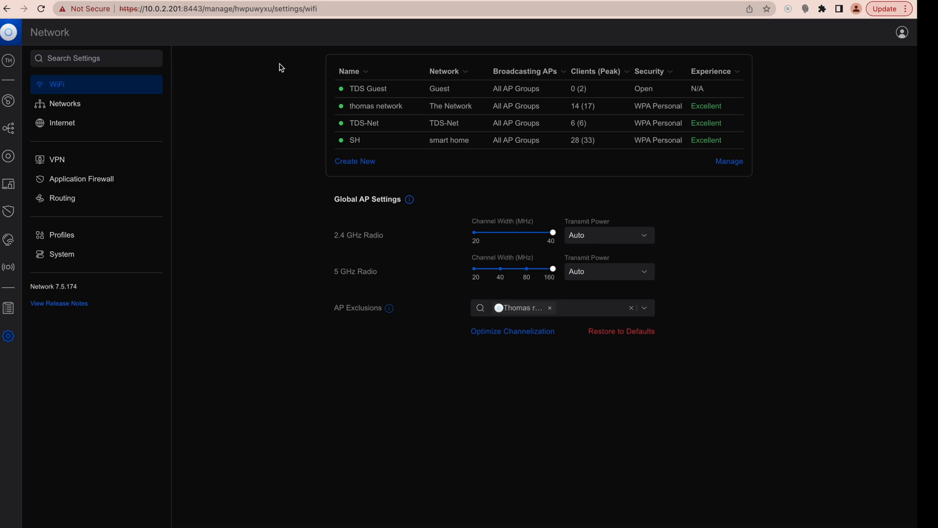
Step: Review TDS Guest's advanced wireless options, then move on to the thomas network settings
left_click(368, 89)
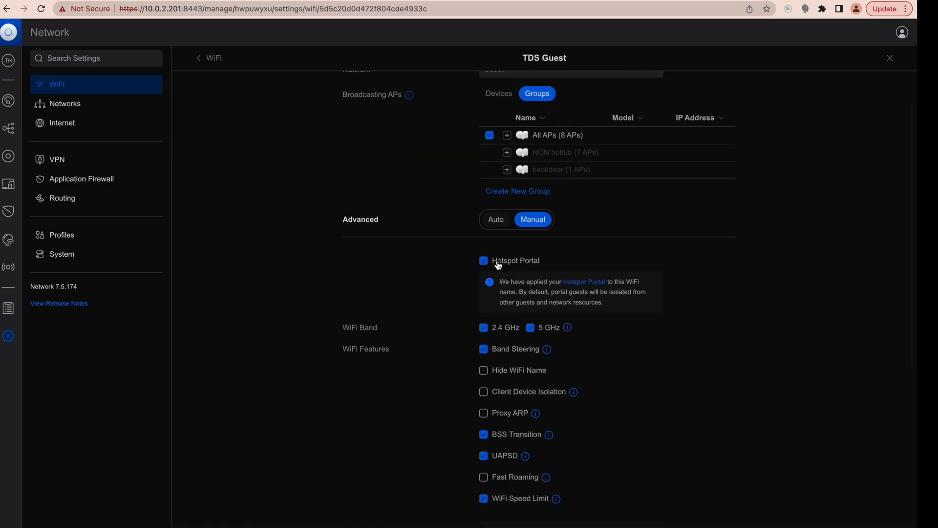
scroll("down", 3)
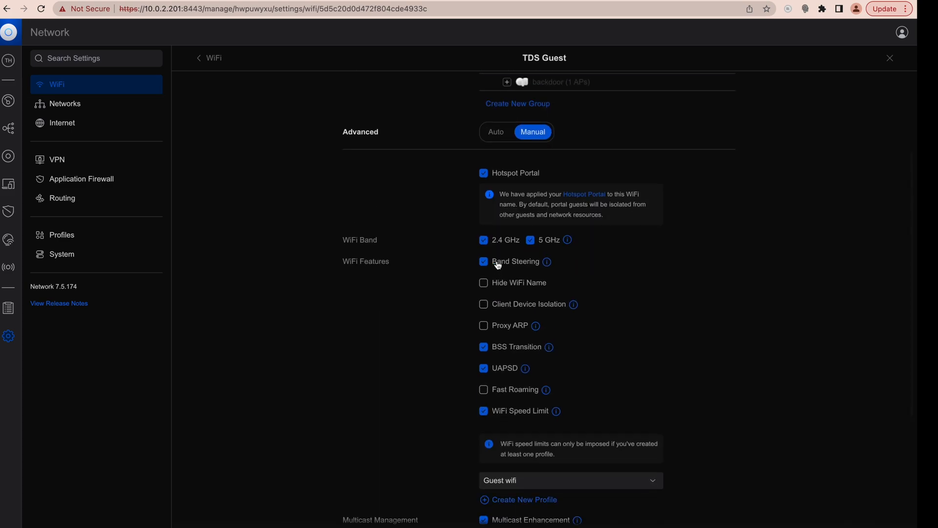
scroll("down", 3)
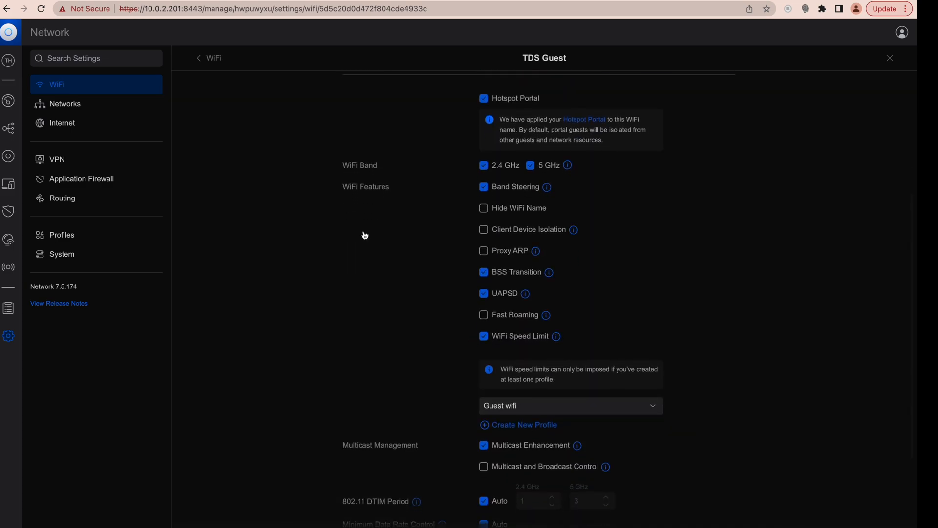
scroll("up", 3)
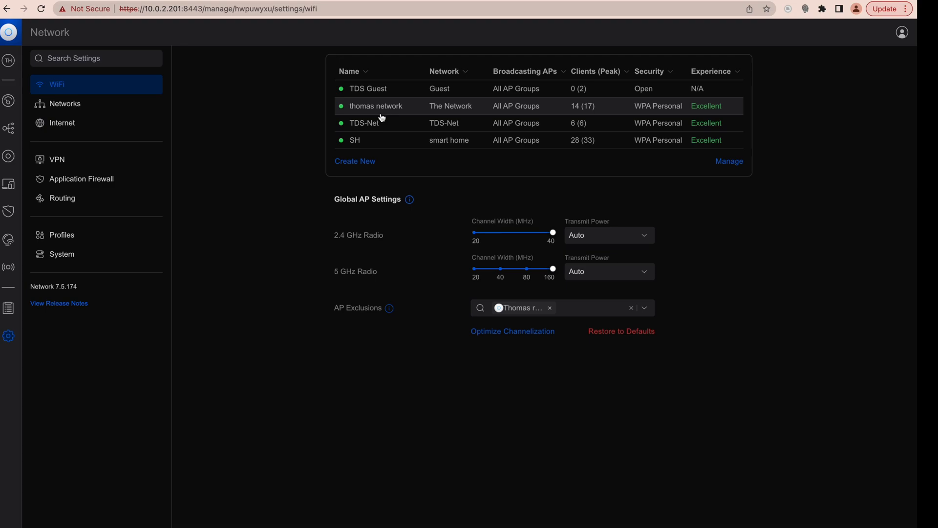
left_click(375, 106)
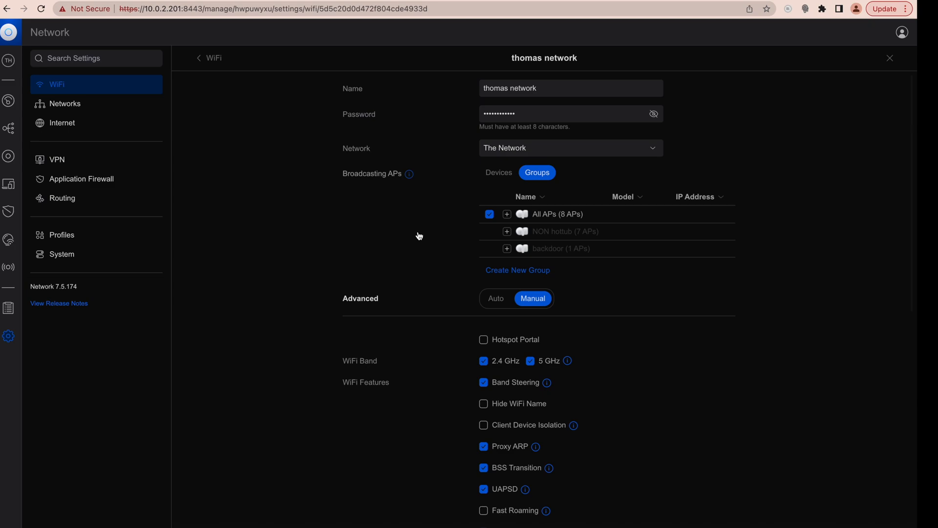
Step: Look through the thomas network options, then bring up the SH smart home network settings
scroll("down", 3)
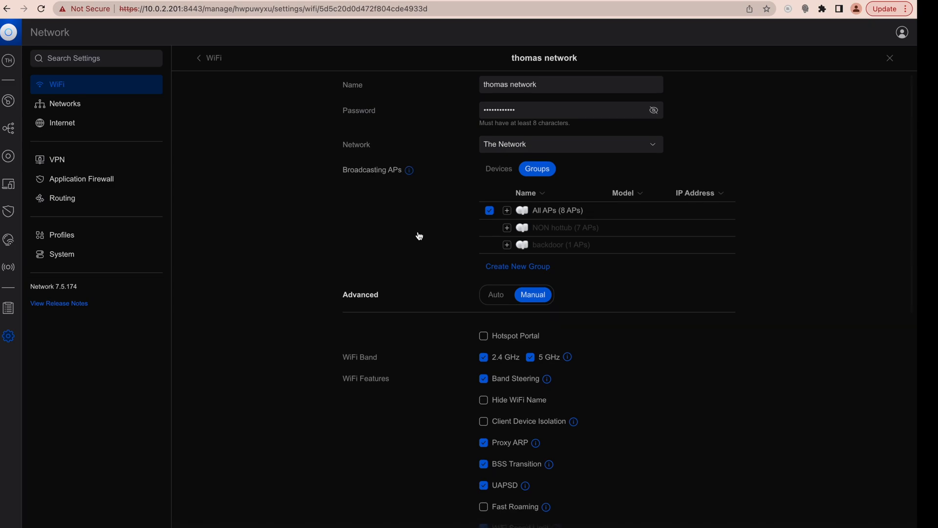
scroll("down", 3)
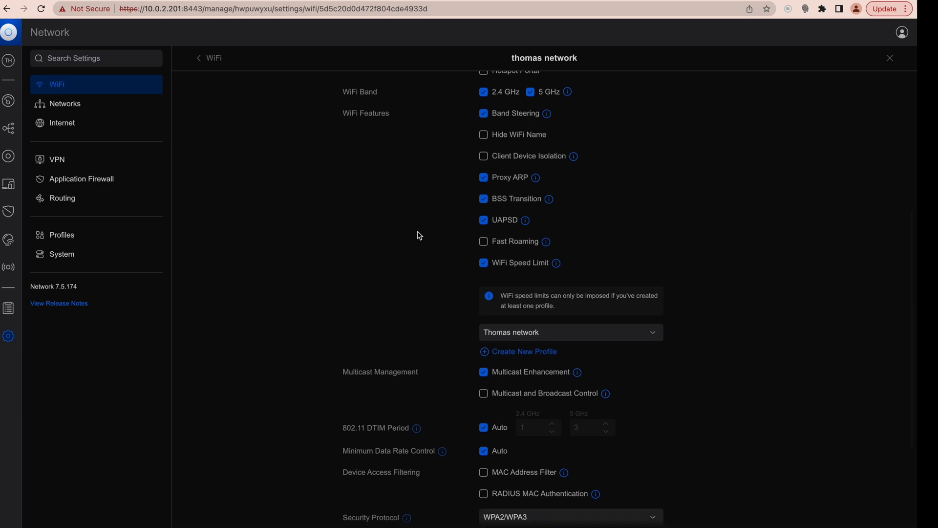
scroll("down", 3)
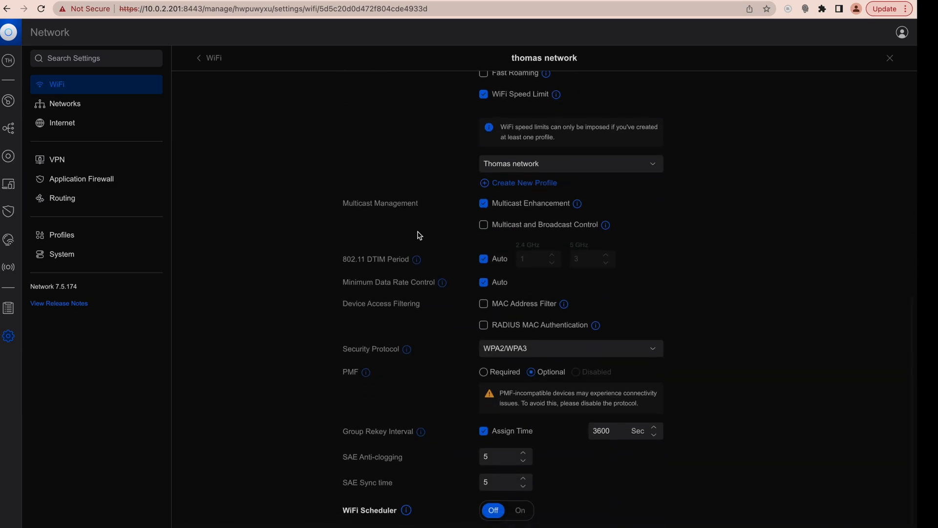
scroll("up", 3)
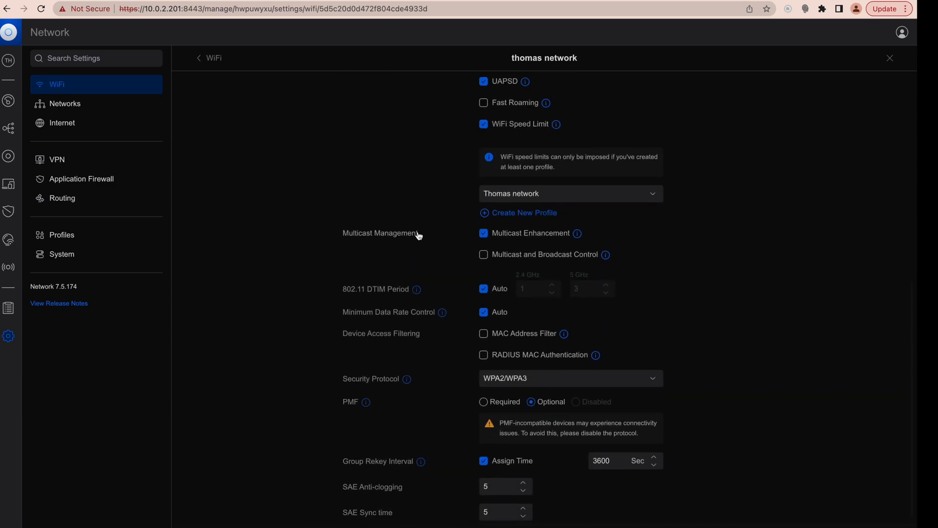
scroll("up", 3)
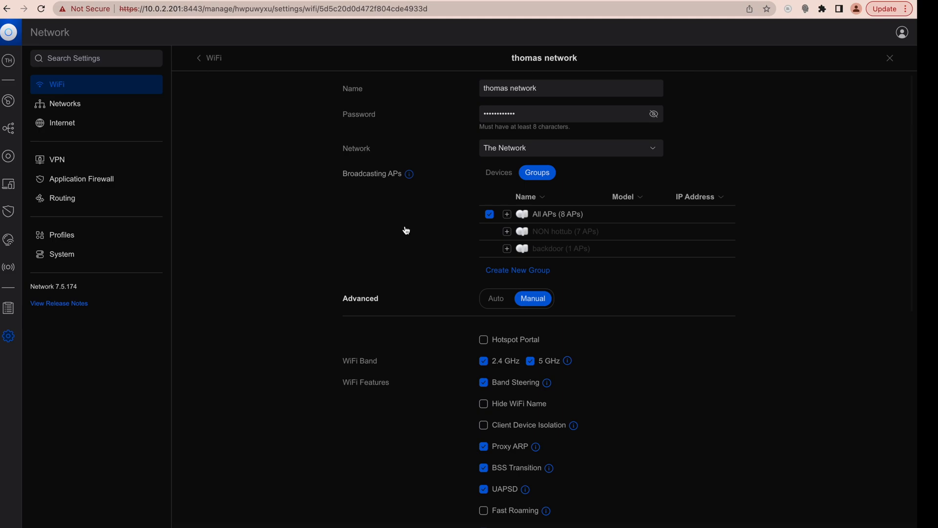
scroll("down", 3)
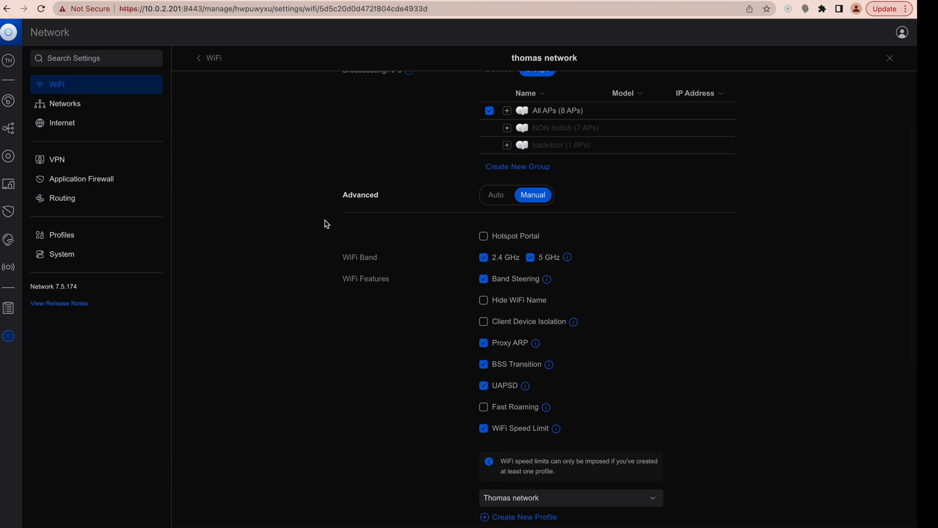
scroll("up", 3)
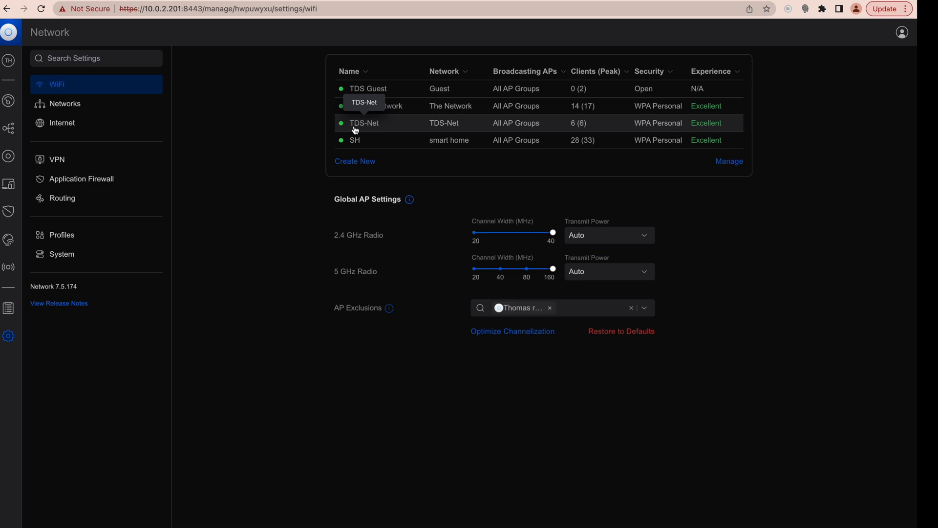
mouse_move(364, 89)
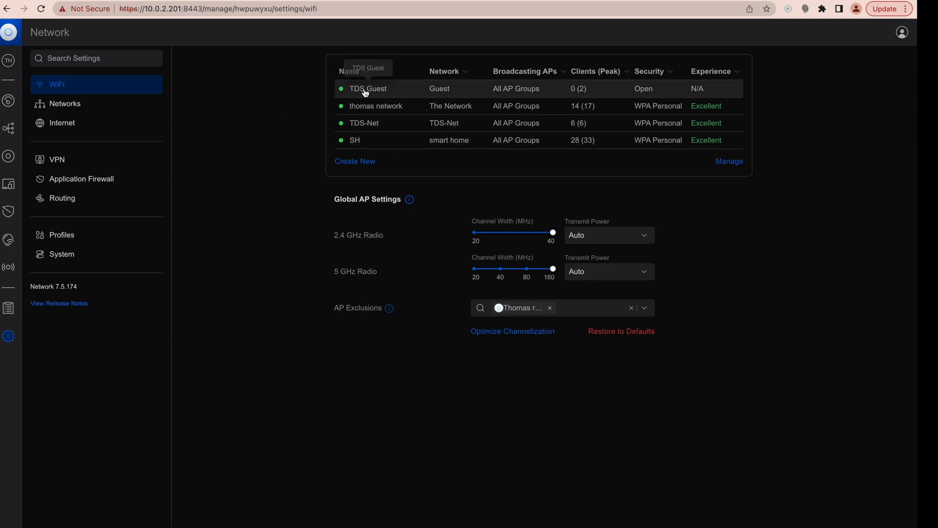
mouse_move(360, 128)
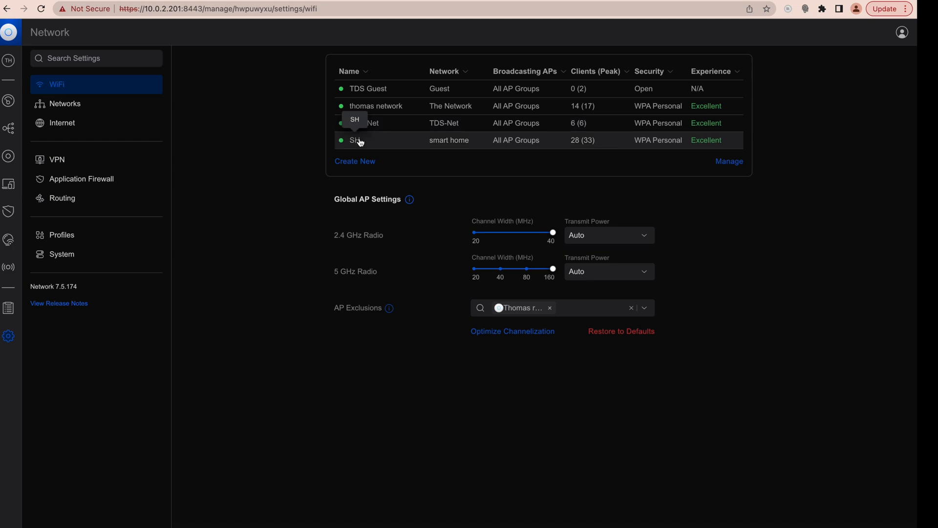
left_click(358, 140)
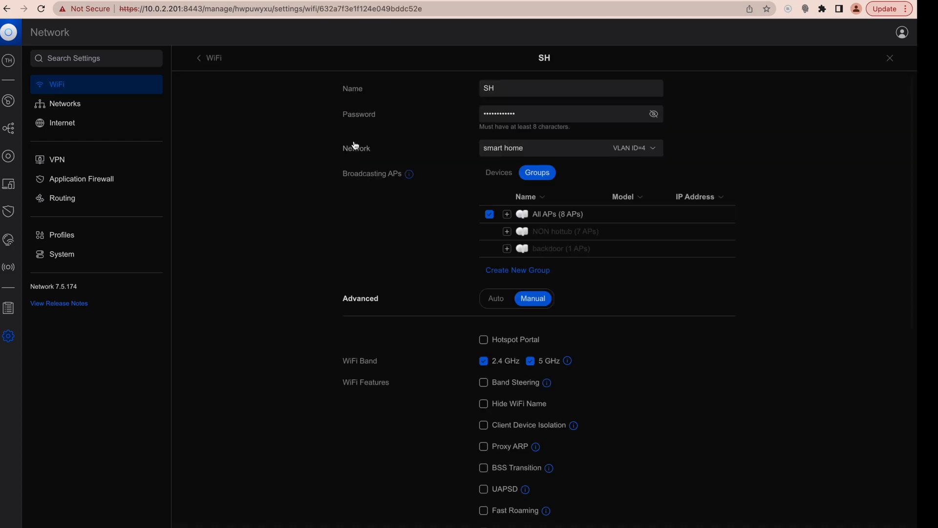
Step: Leave the SH WiFi settings for the Networks page listing VLAN IDs and subnets
scroll("down", 3)
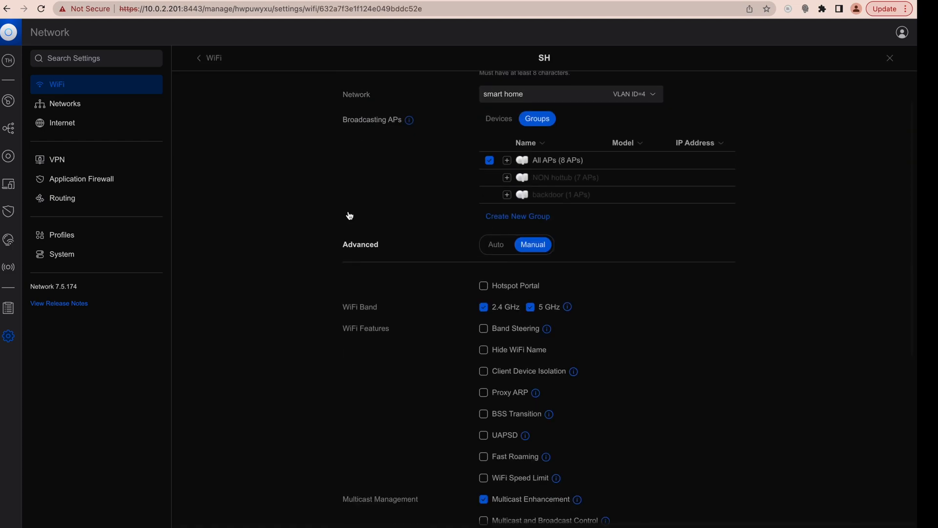
mouse_move(204, 63)
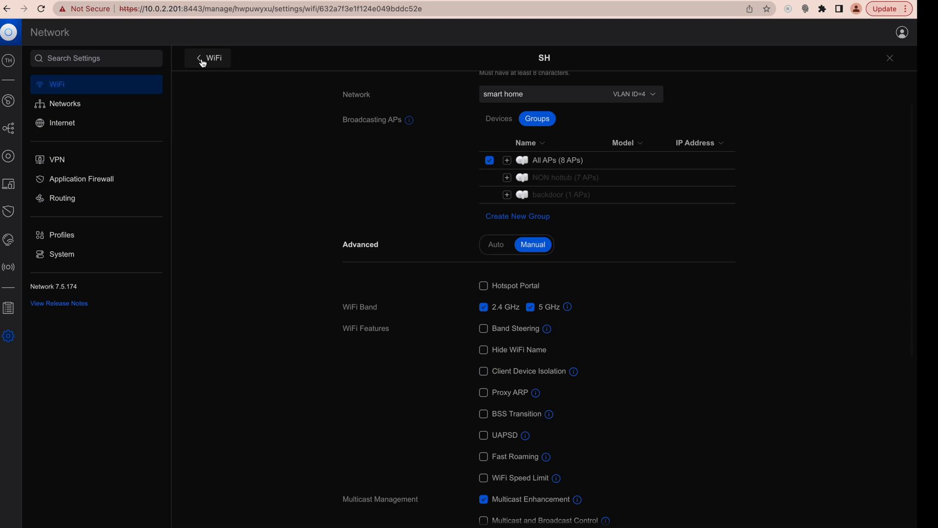
left_click(208, 58)
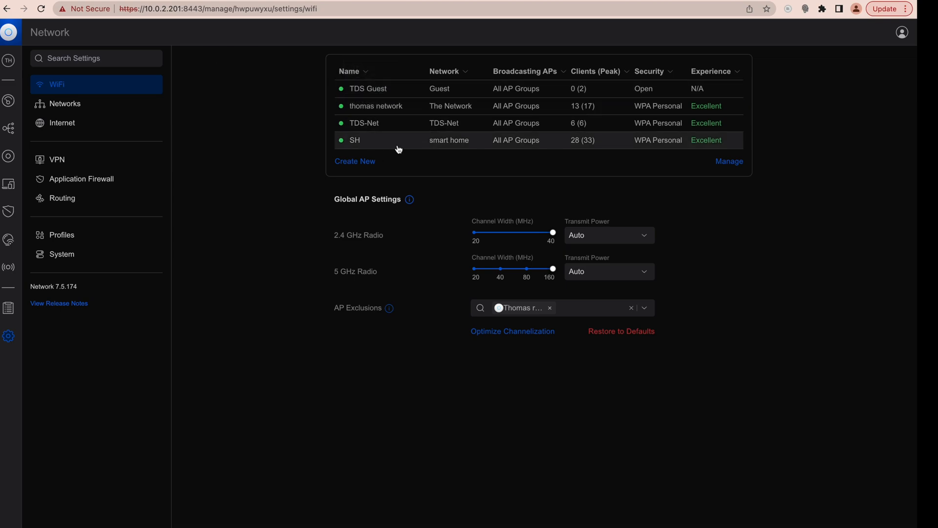
left_click(65, 103)
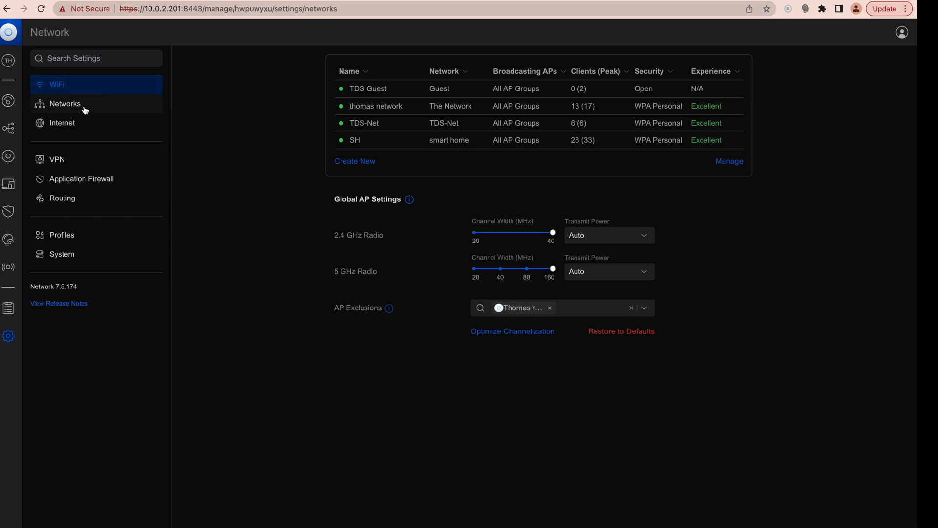
left_click(65, 104)
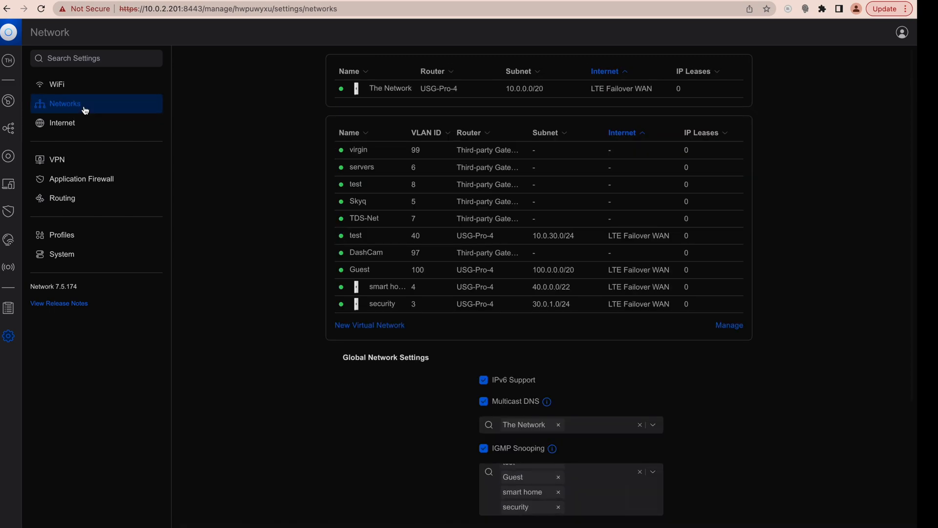
mouse_move(487, 174)
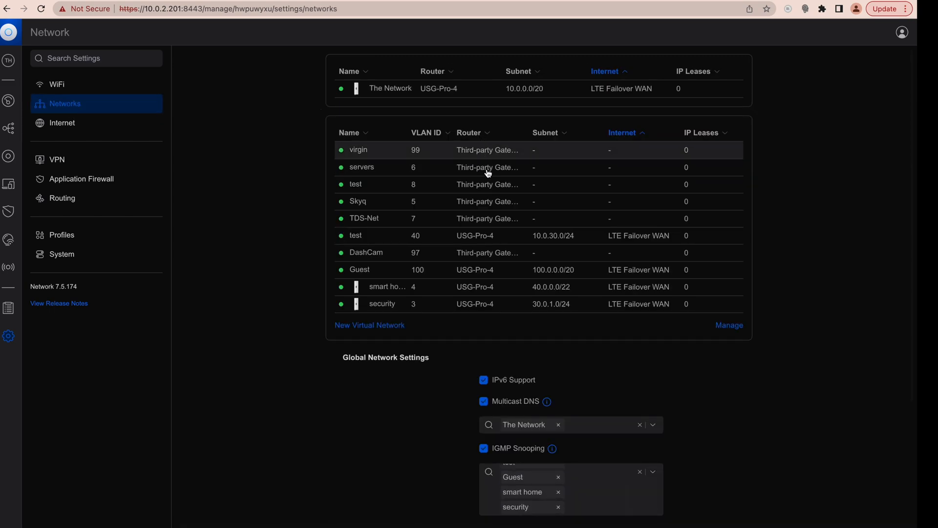
mouse_move(482, 218)
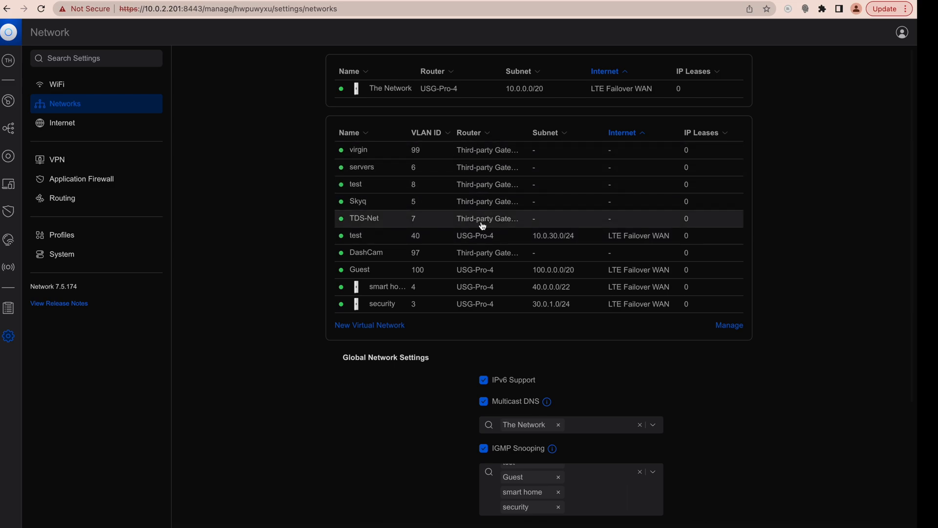
mouse_move(362, 94)
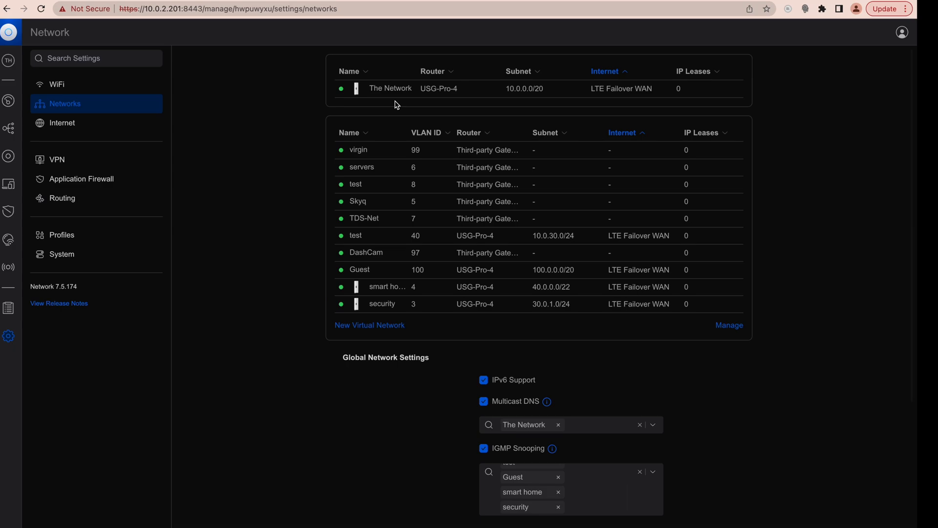
mouse_move(505, 89)
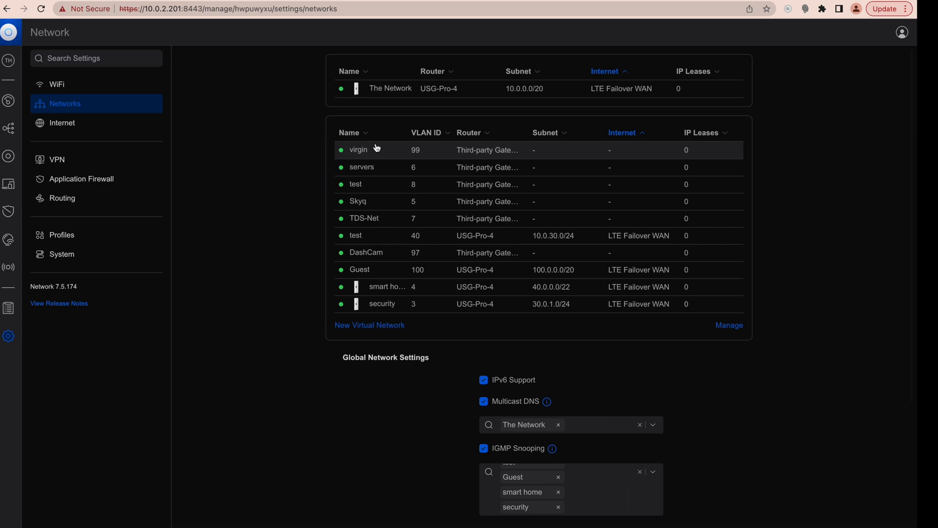
mouse_move(383, 185)
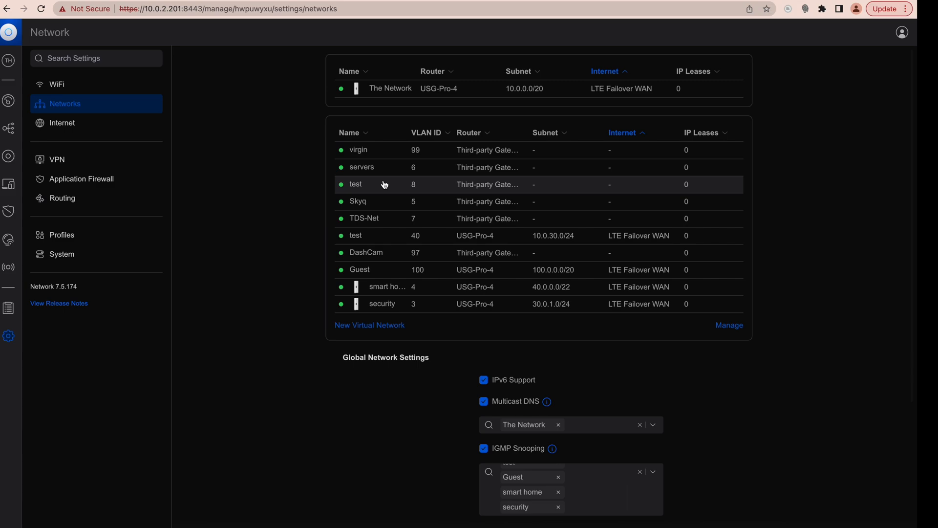
mouse_move(398, 262)
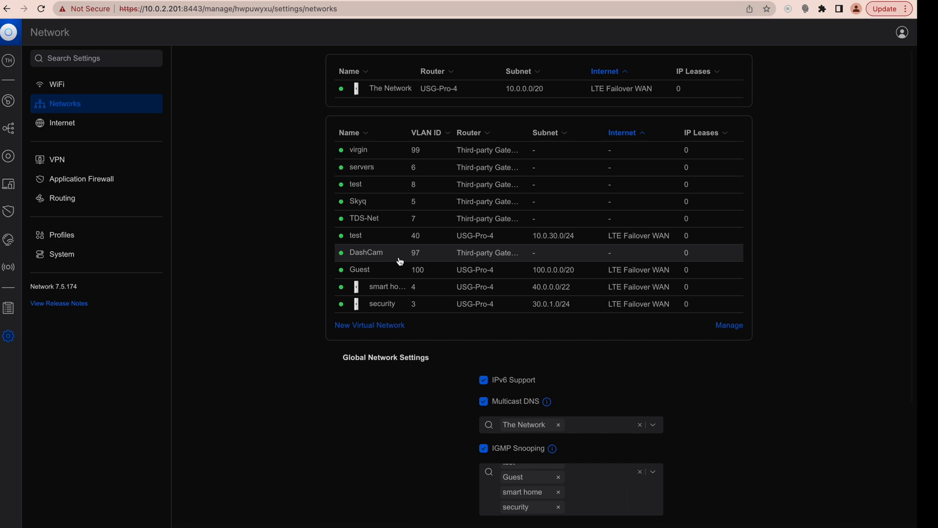
mouse_move(393, 217)
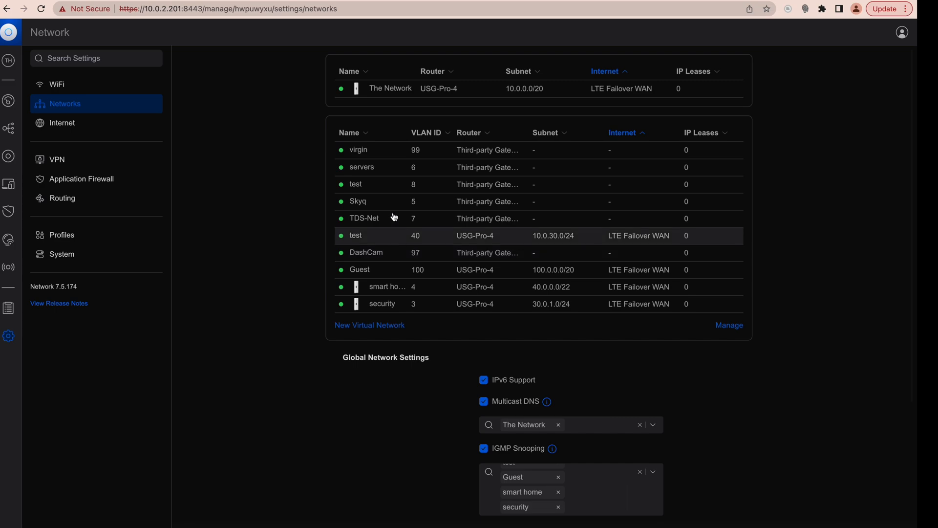
mouse_move(421, 171)
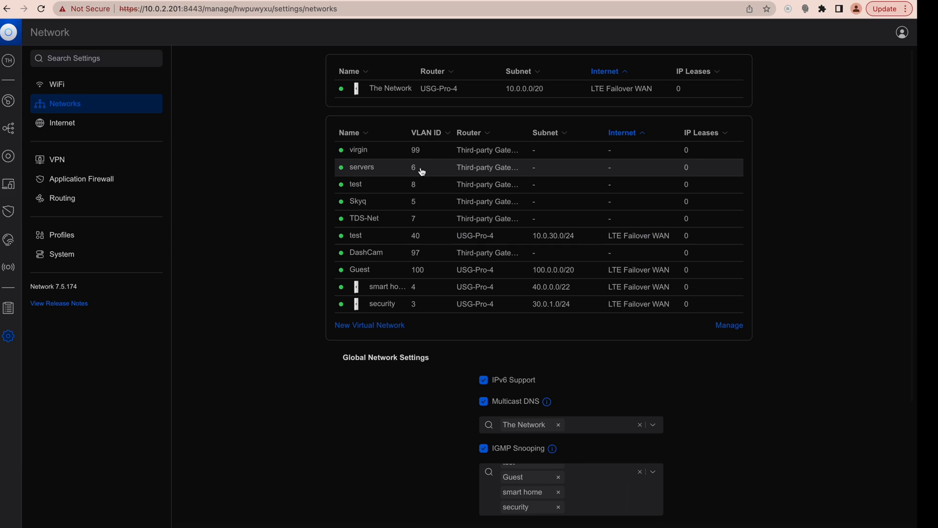
mouse_move(358, 168)
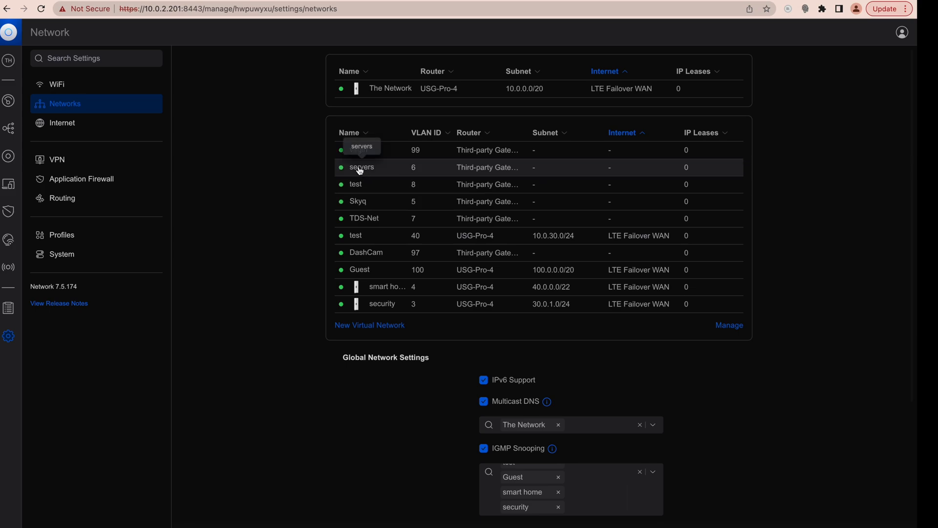
mouse_move(387, 293)
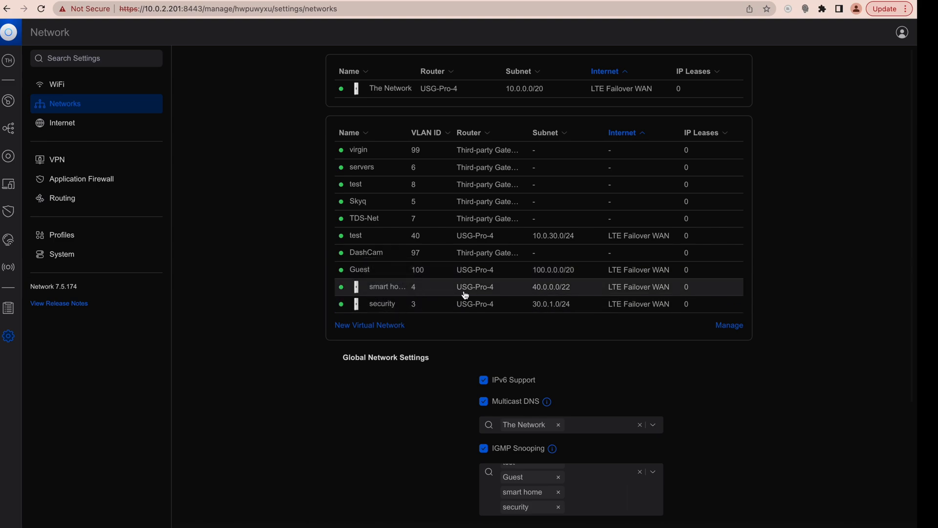
mouse_move(671, 270)
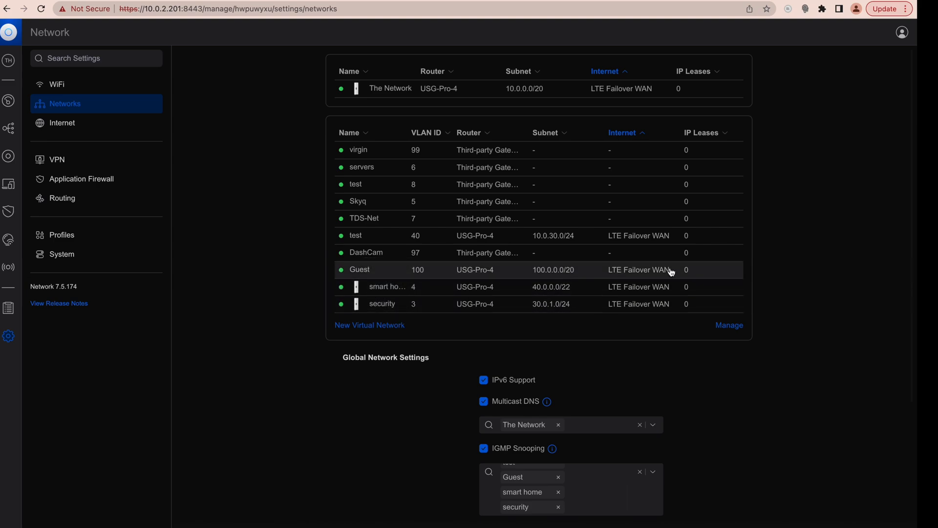
mouse_move(381, 271)
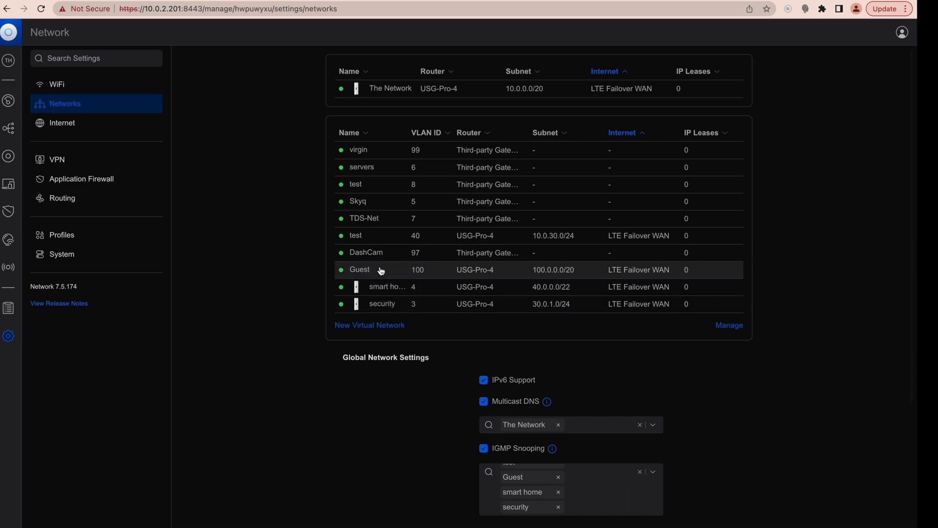
mouse_move(423, 346)
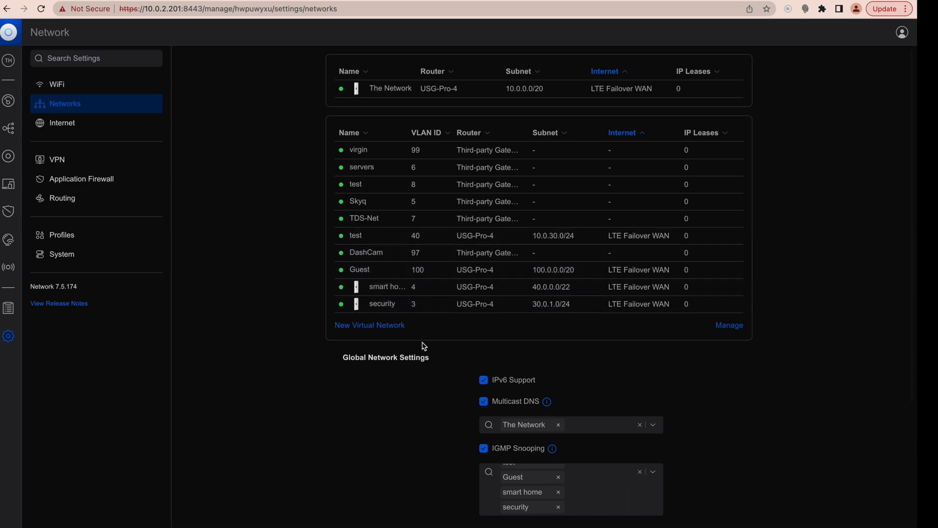
mouse_move(442, 306)
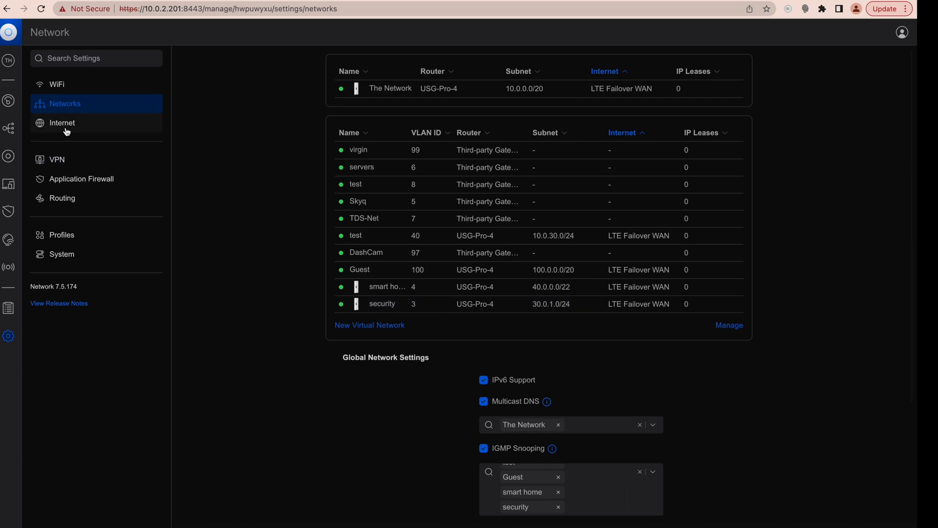
Step: Show the Internet settings with Primary WAN1 on port 3 and LTE backup
left_click(62, 123)
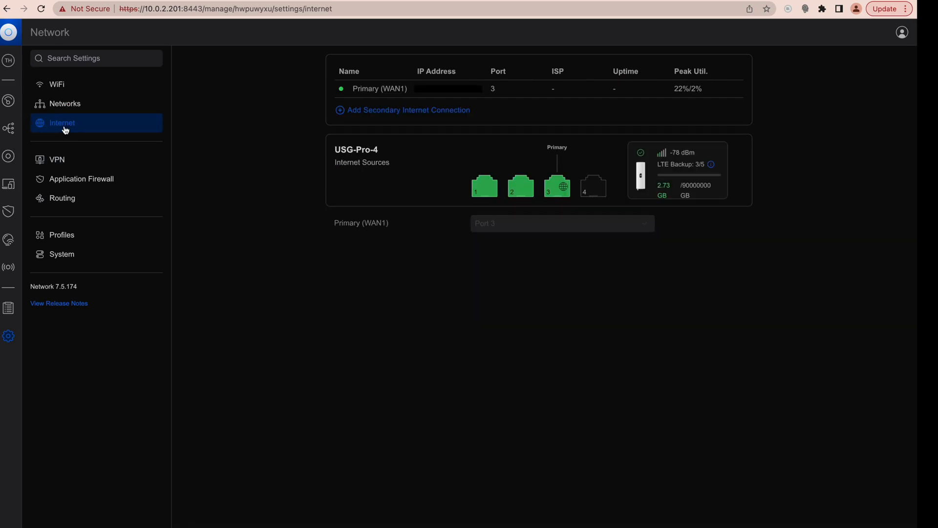
mouse_move(728, 66)
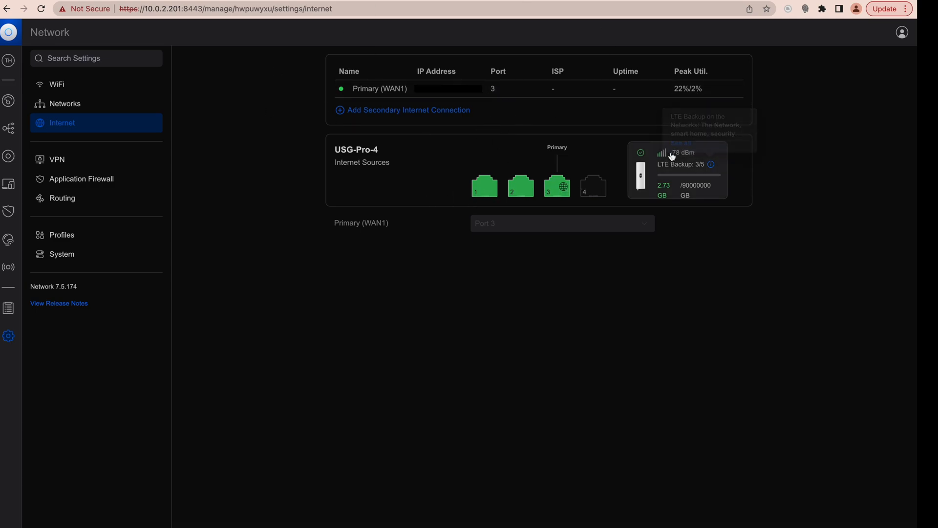
mouse_move(302, 4)
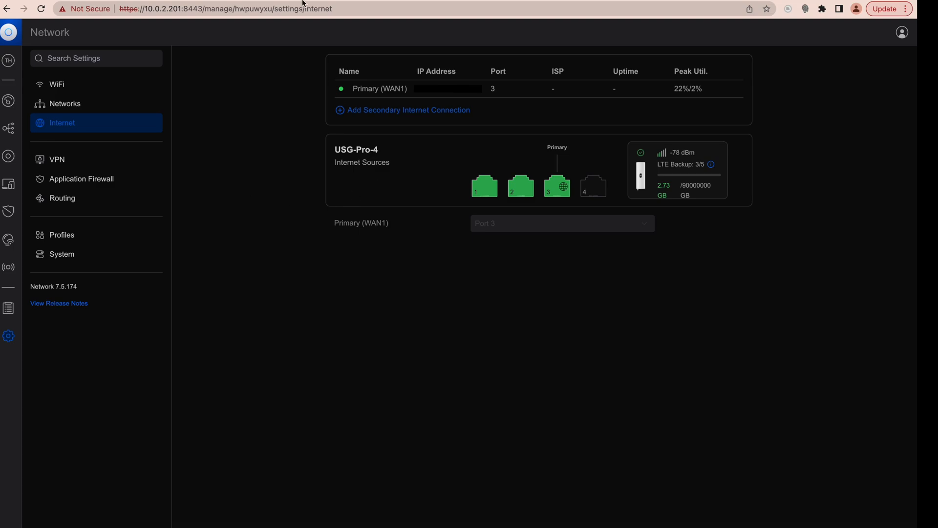
Step: Go via the topology map to the Client Devices list of 1981 clients
left_click(9, 128)
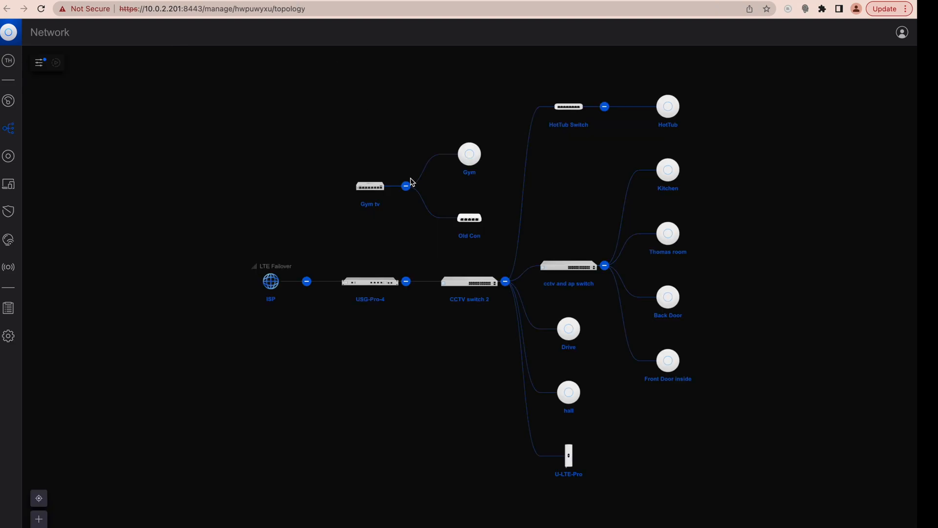
mouse_move(9, 157)
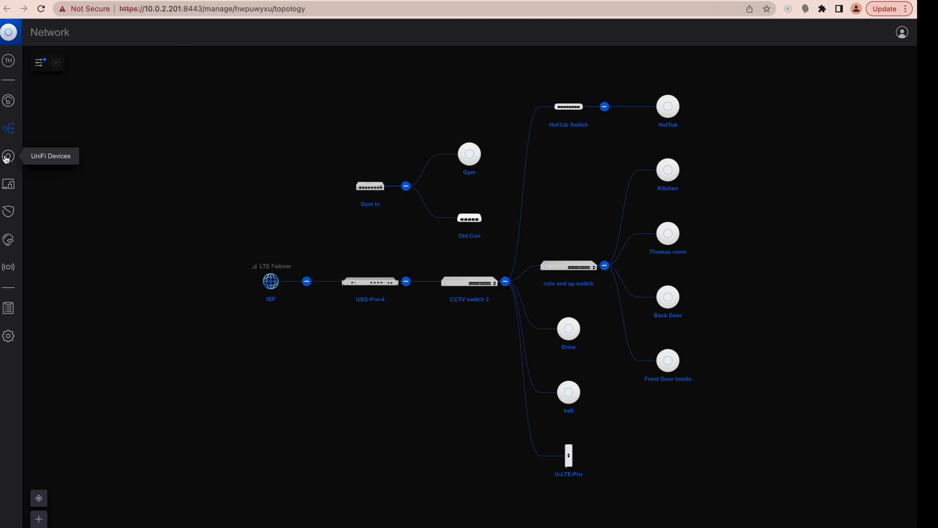
left_click(9, 184)
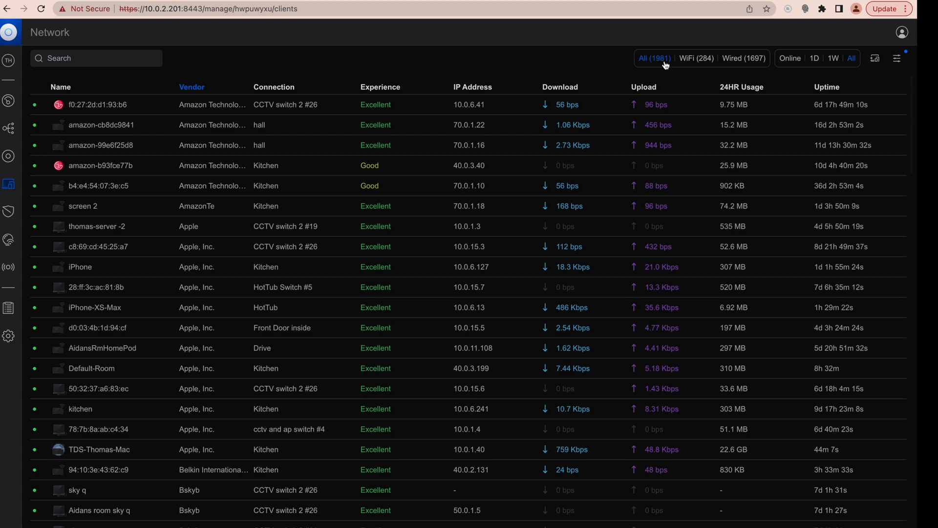
Step: Scroll down through the clients list to review vendor, IP and usage details
scroll("down", 3)
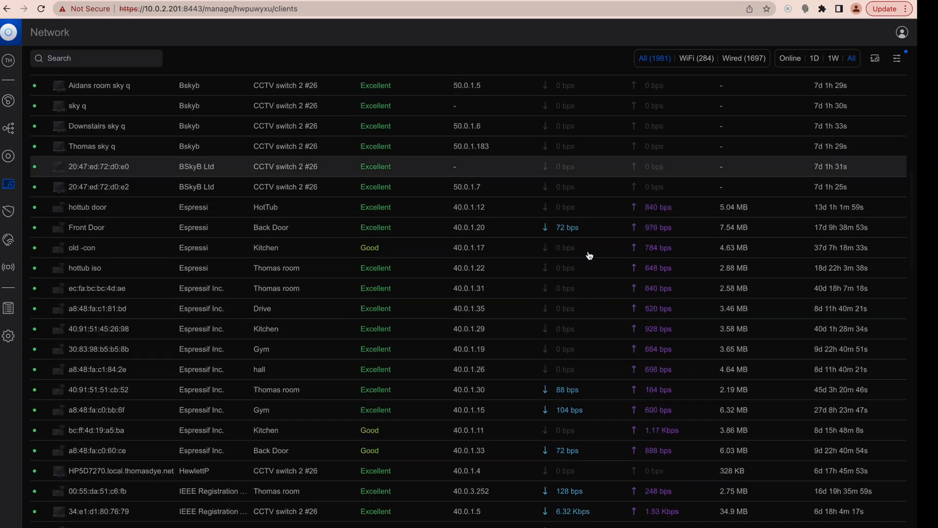
scroll("down", 3)
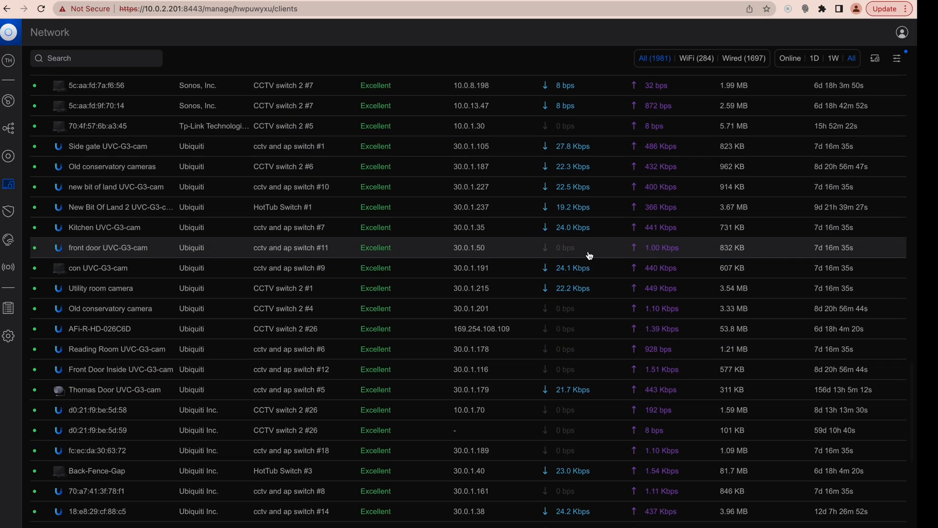
scroll("down", 3)
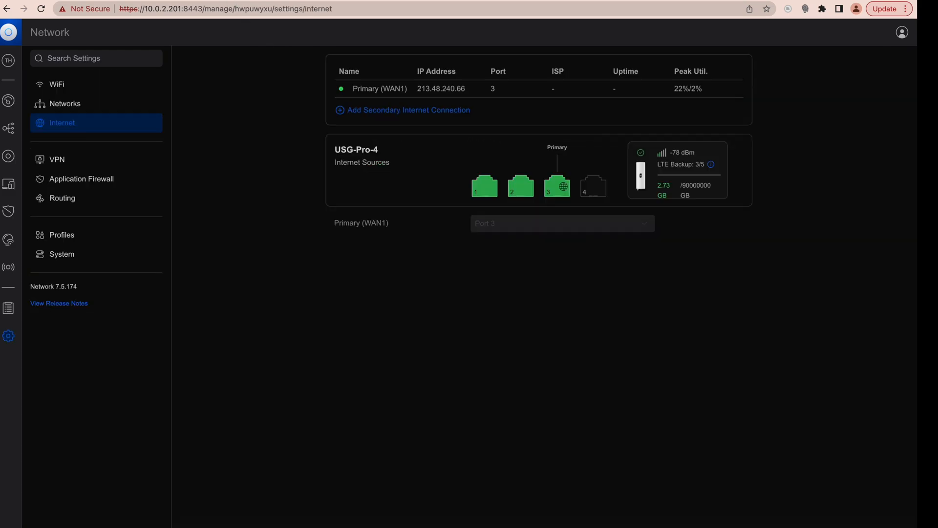
left_click(9, 128)
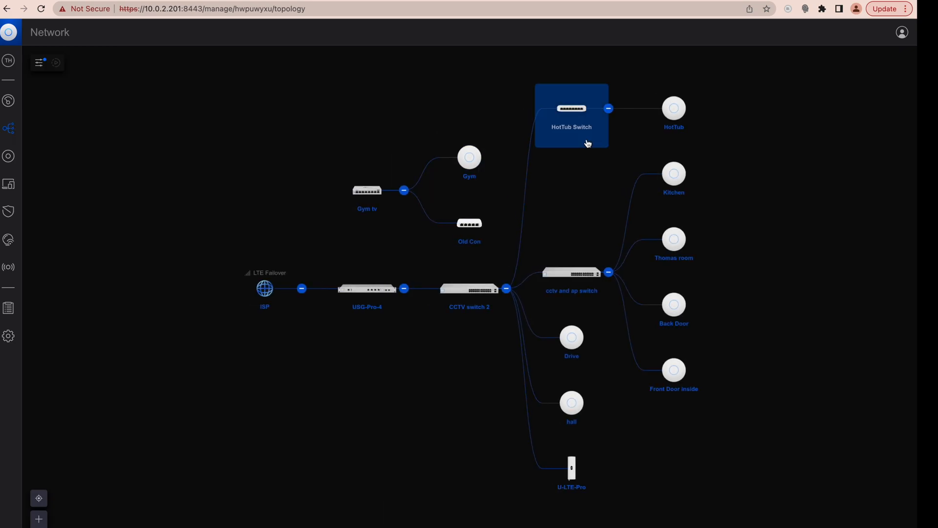
left_click(39, 63)
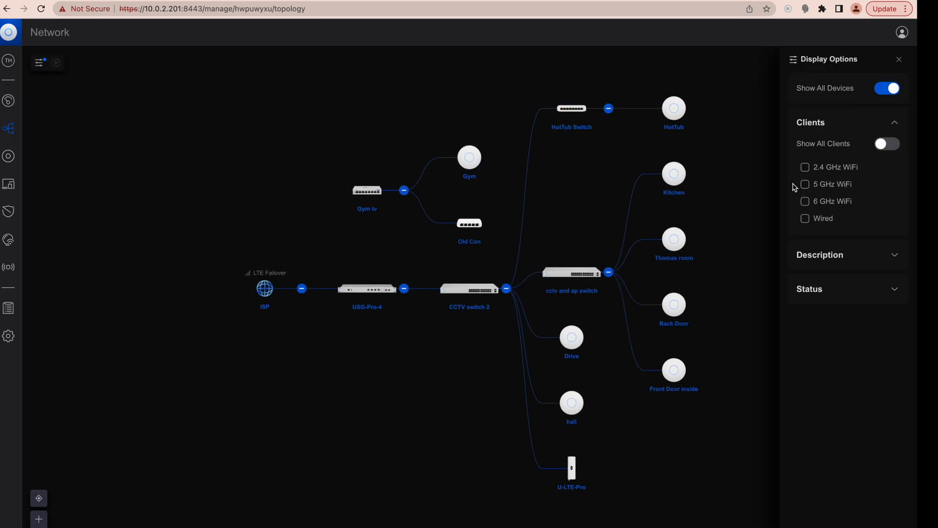
left_click(887, 143)
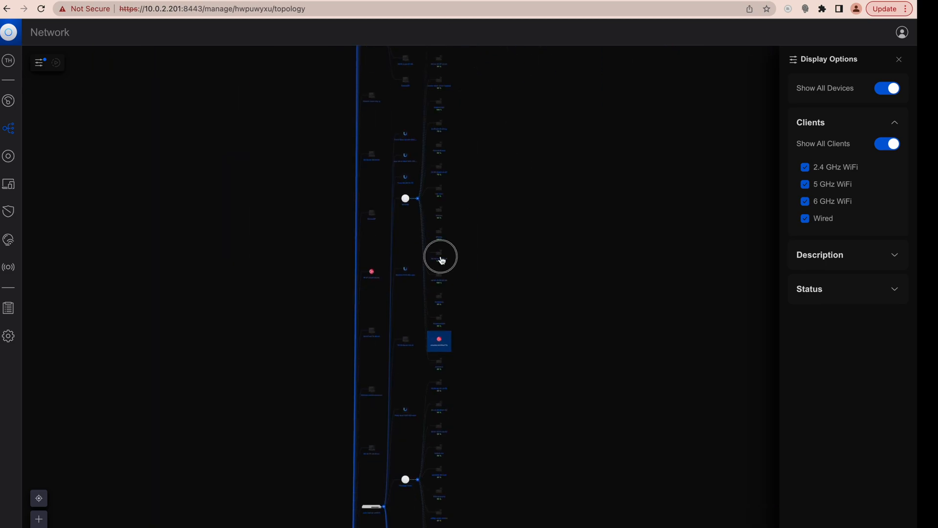
left_click(887, 143)
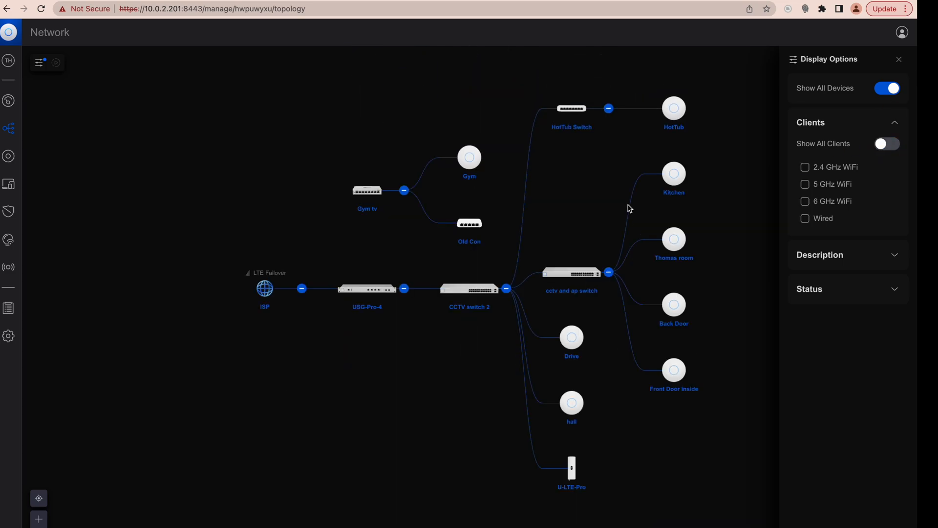
mouse_move(249, 251)
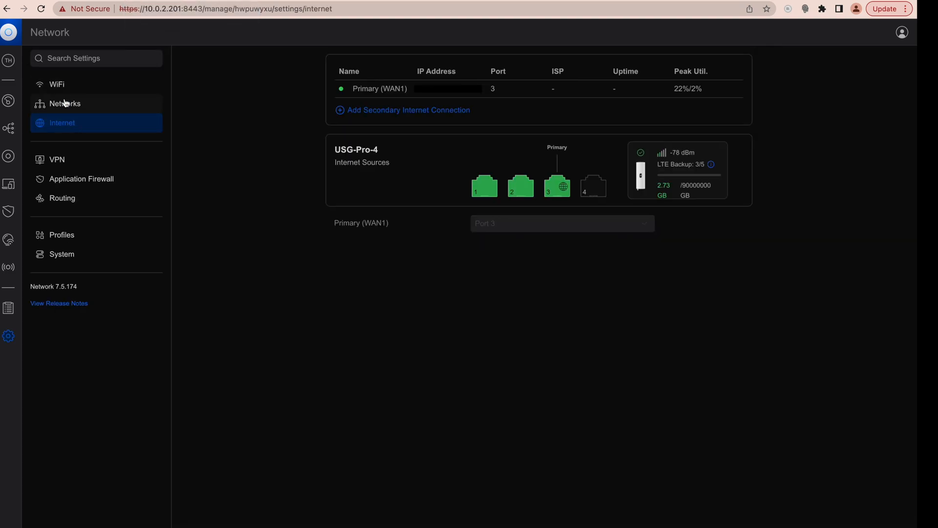
Step: Show the site's Networks page with VLAN IDs and subnets
left_click(64, 104)
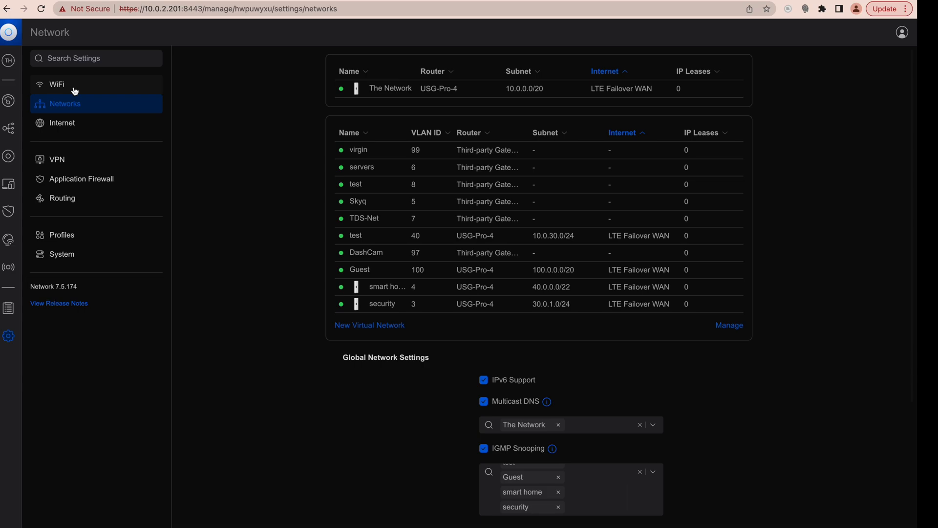
mouse_move(9, 100)
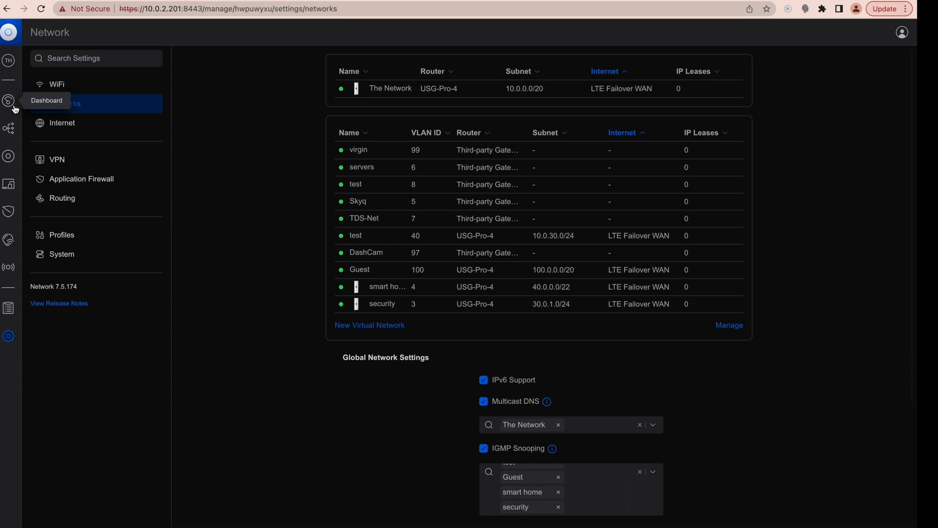
Step: Show the site dashboard with traffic identification, WiFi technology, most active clients and internet activity
left_click(9, 100)
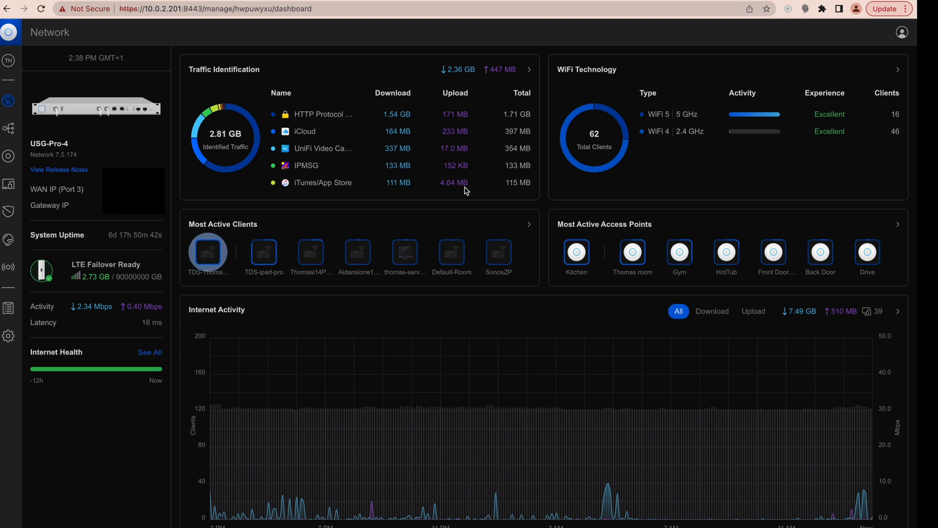
mouse_move(506, 190)
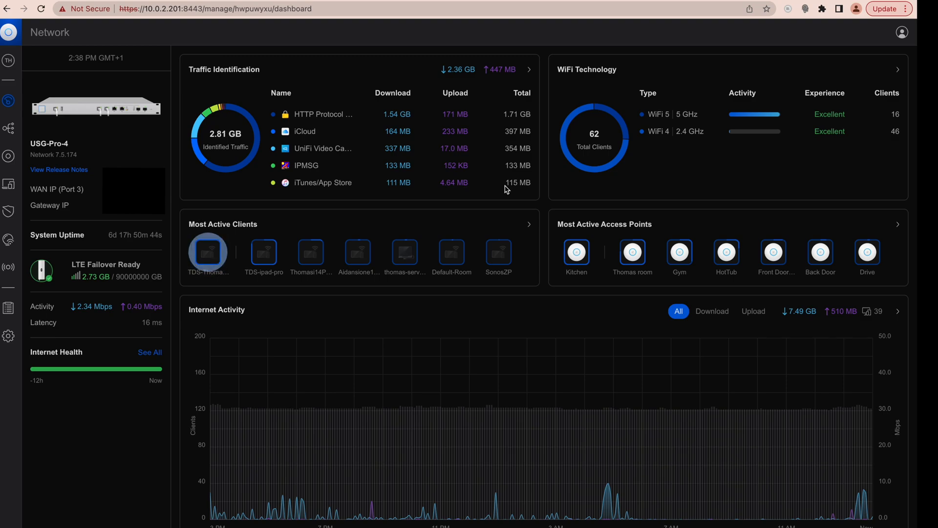